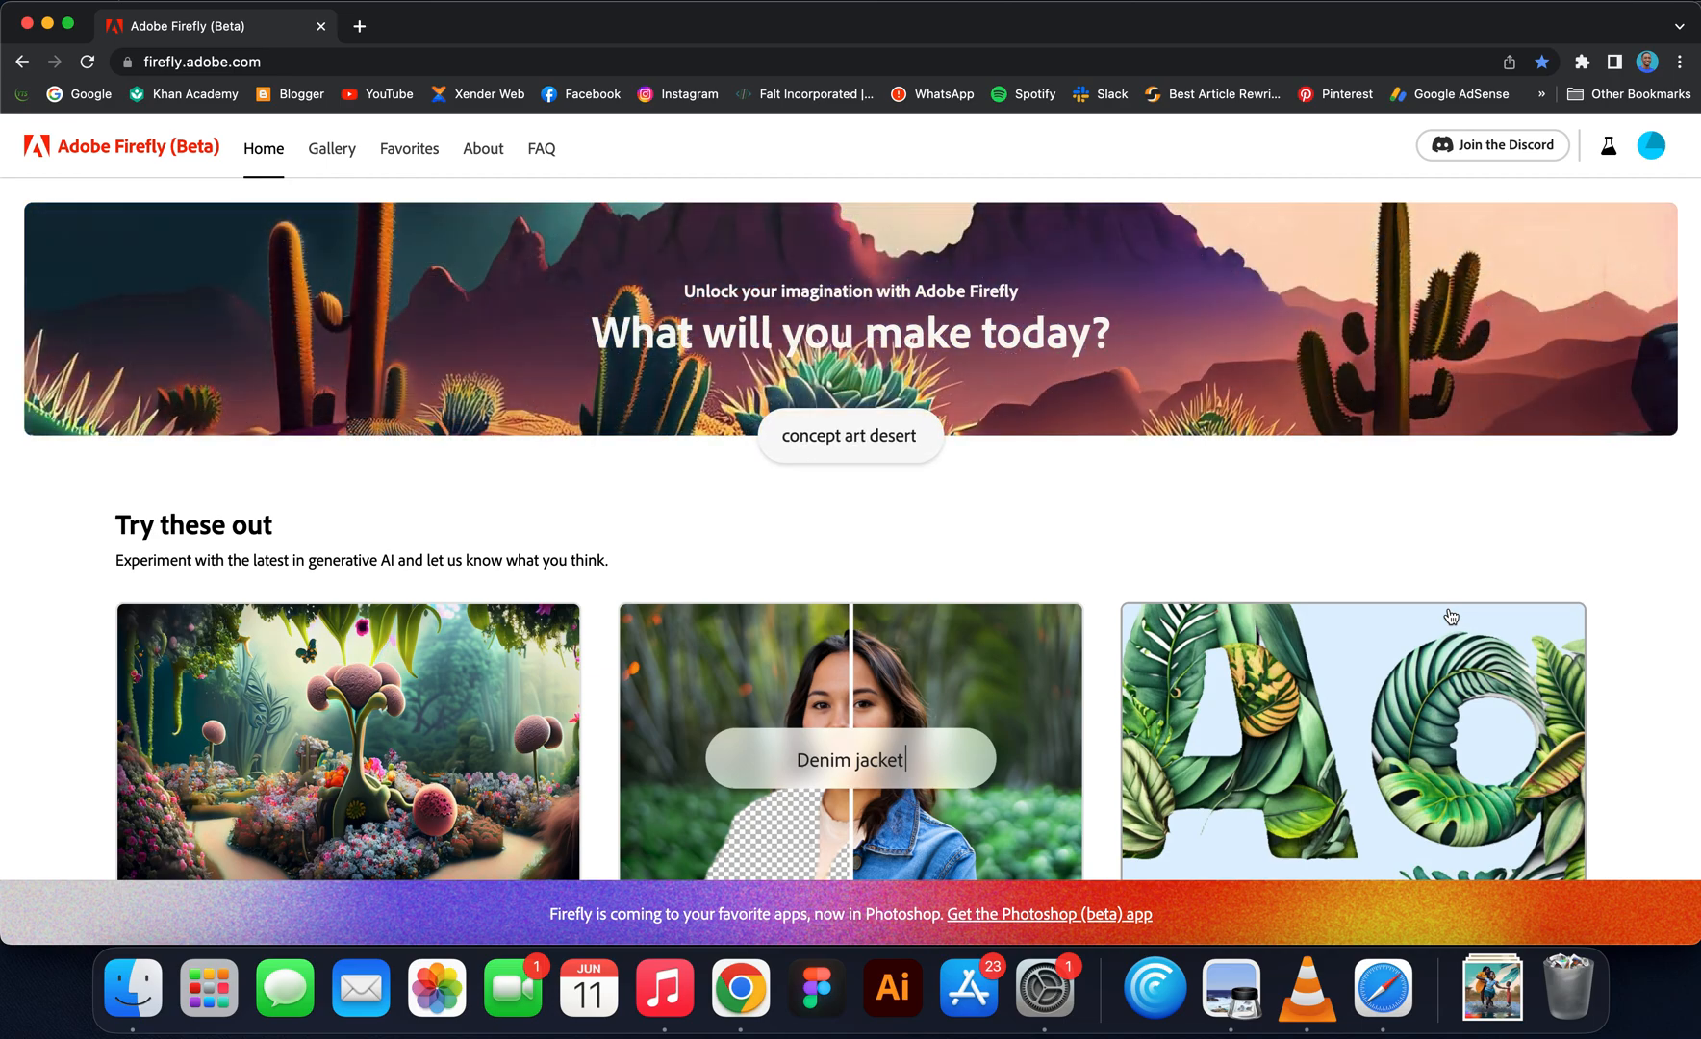
Step: Scroll the Firefly home page to Try these out and choose the Text to image card
scroll(down, 3)
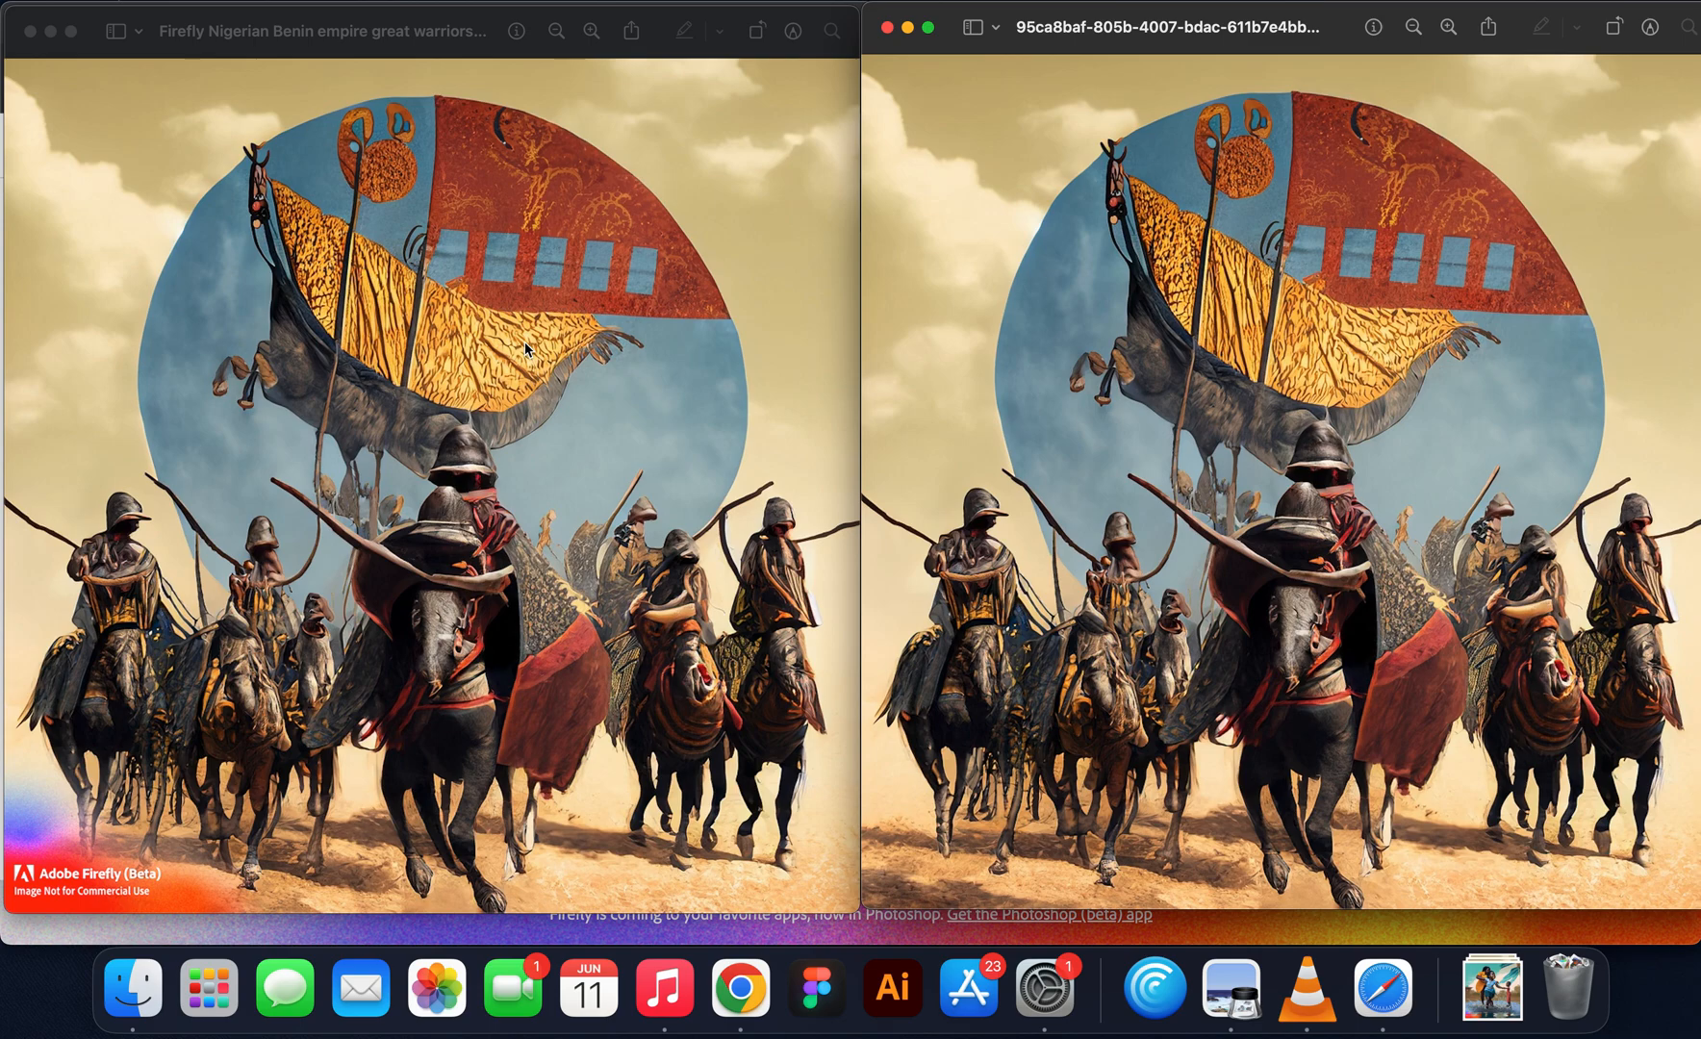
mouse_move(157, 837)
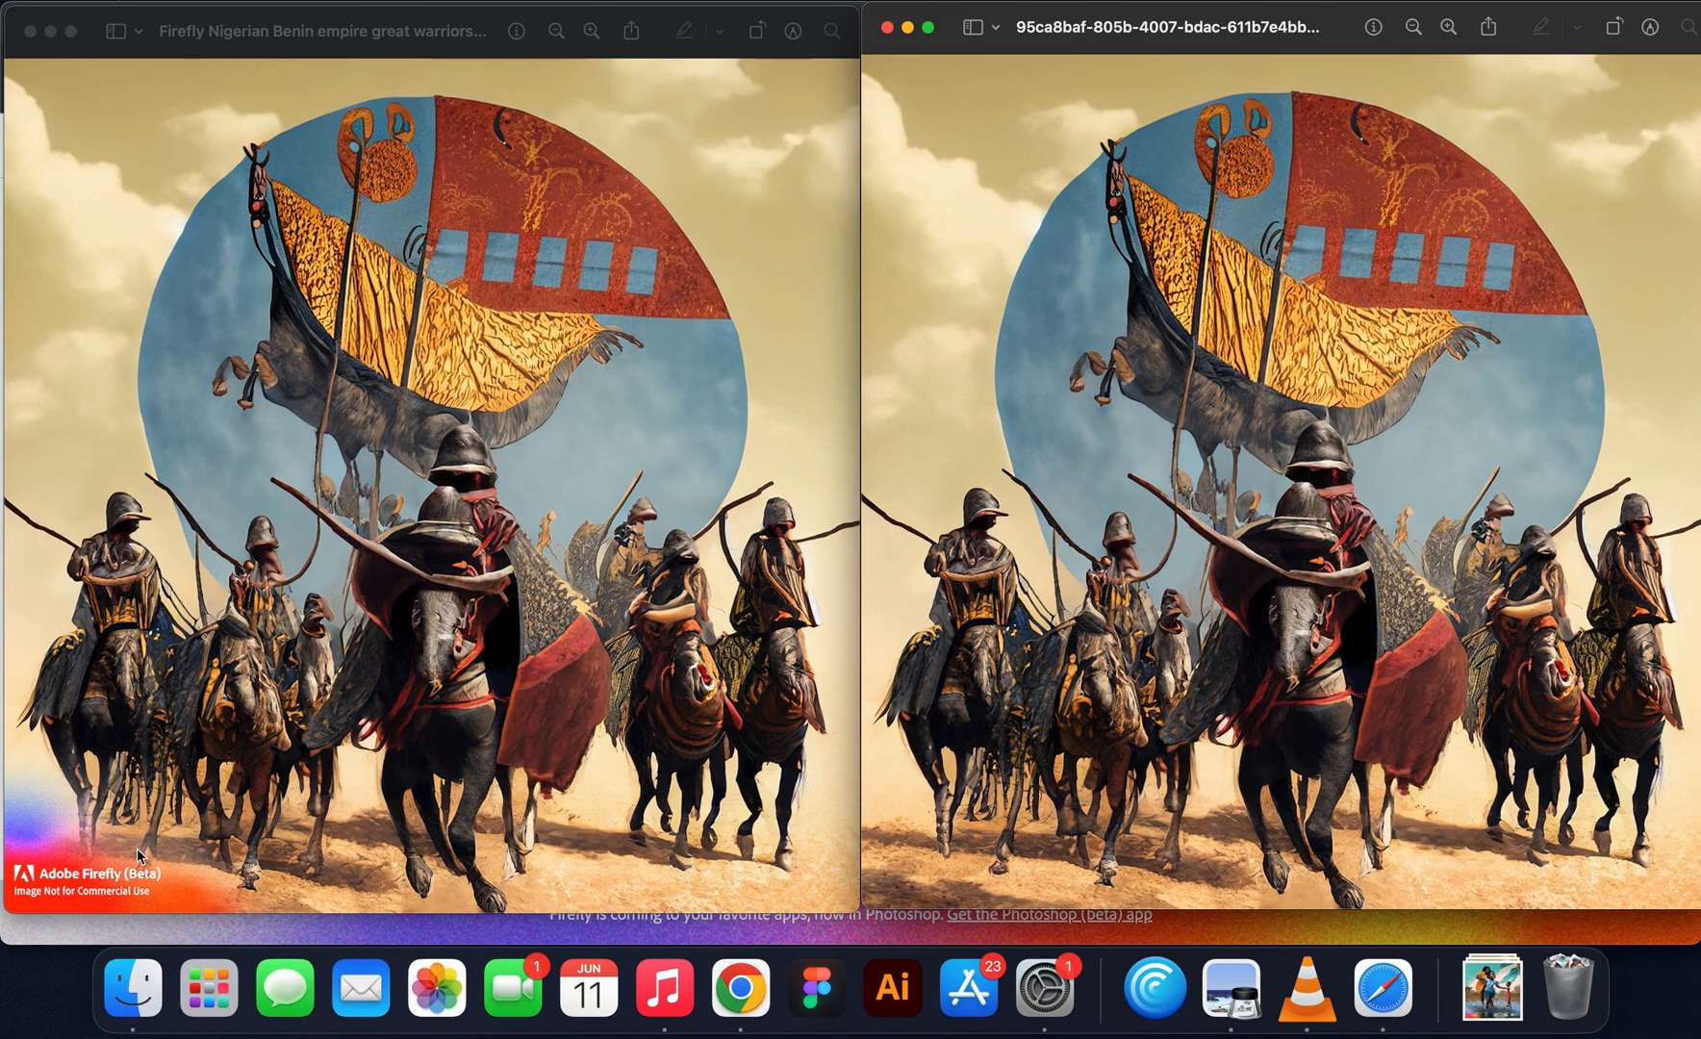
mouse_move(889, 837)
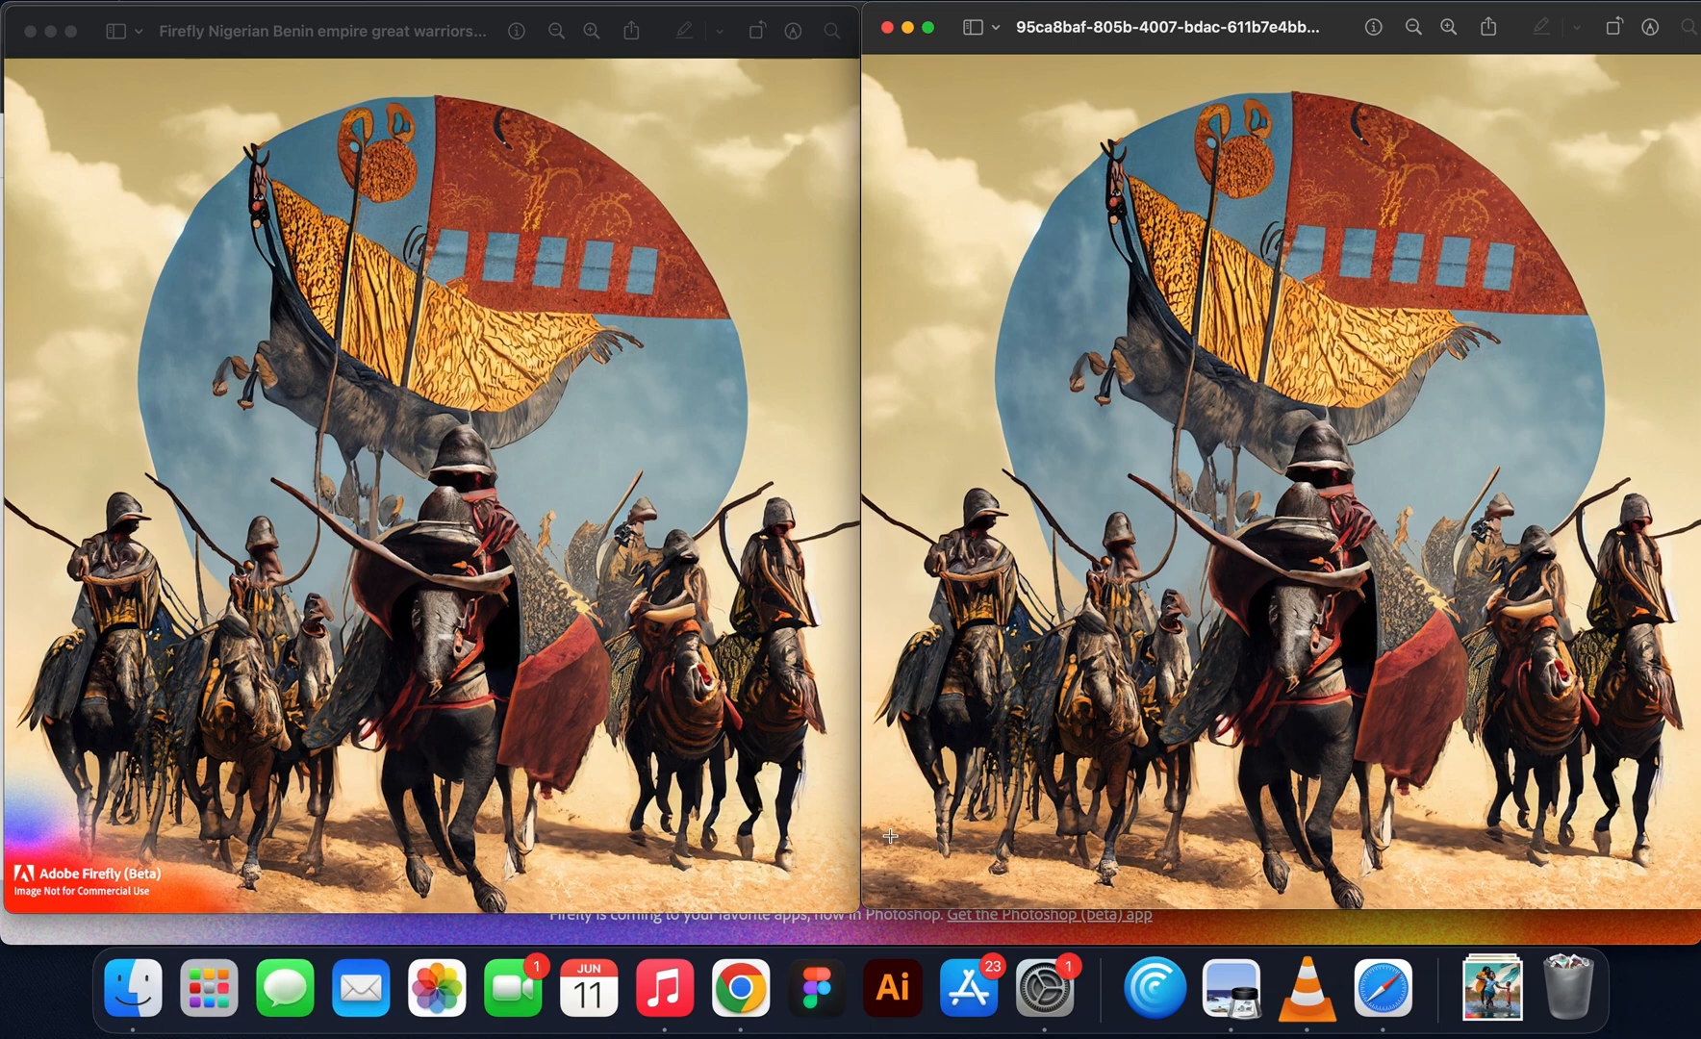
mouse_move(1104, 817)
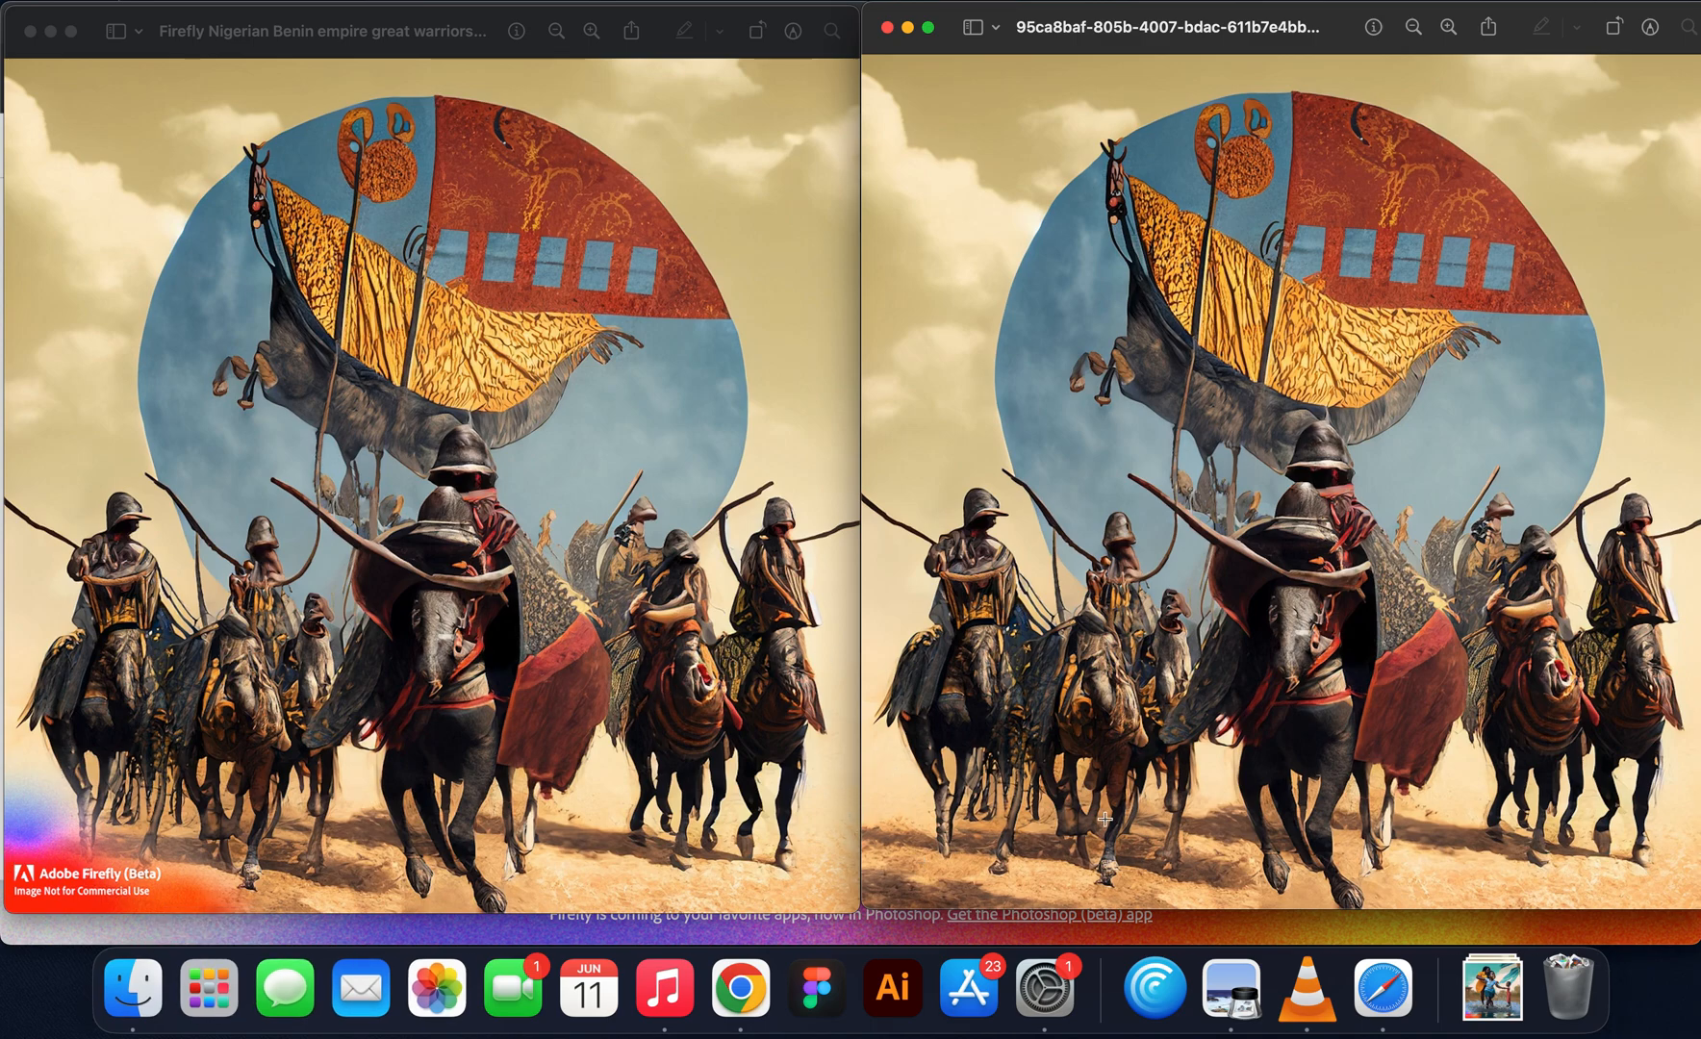
mouse_move(1028, 867)
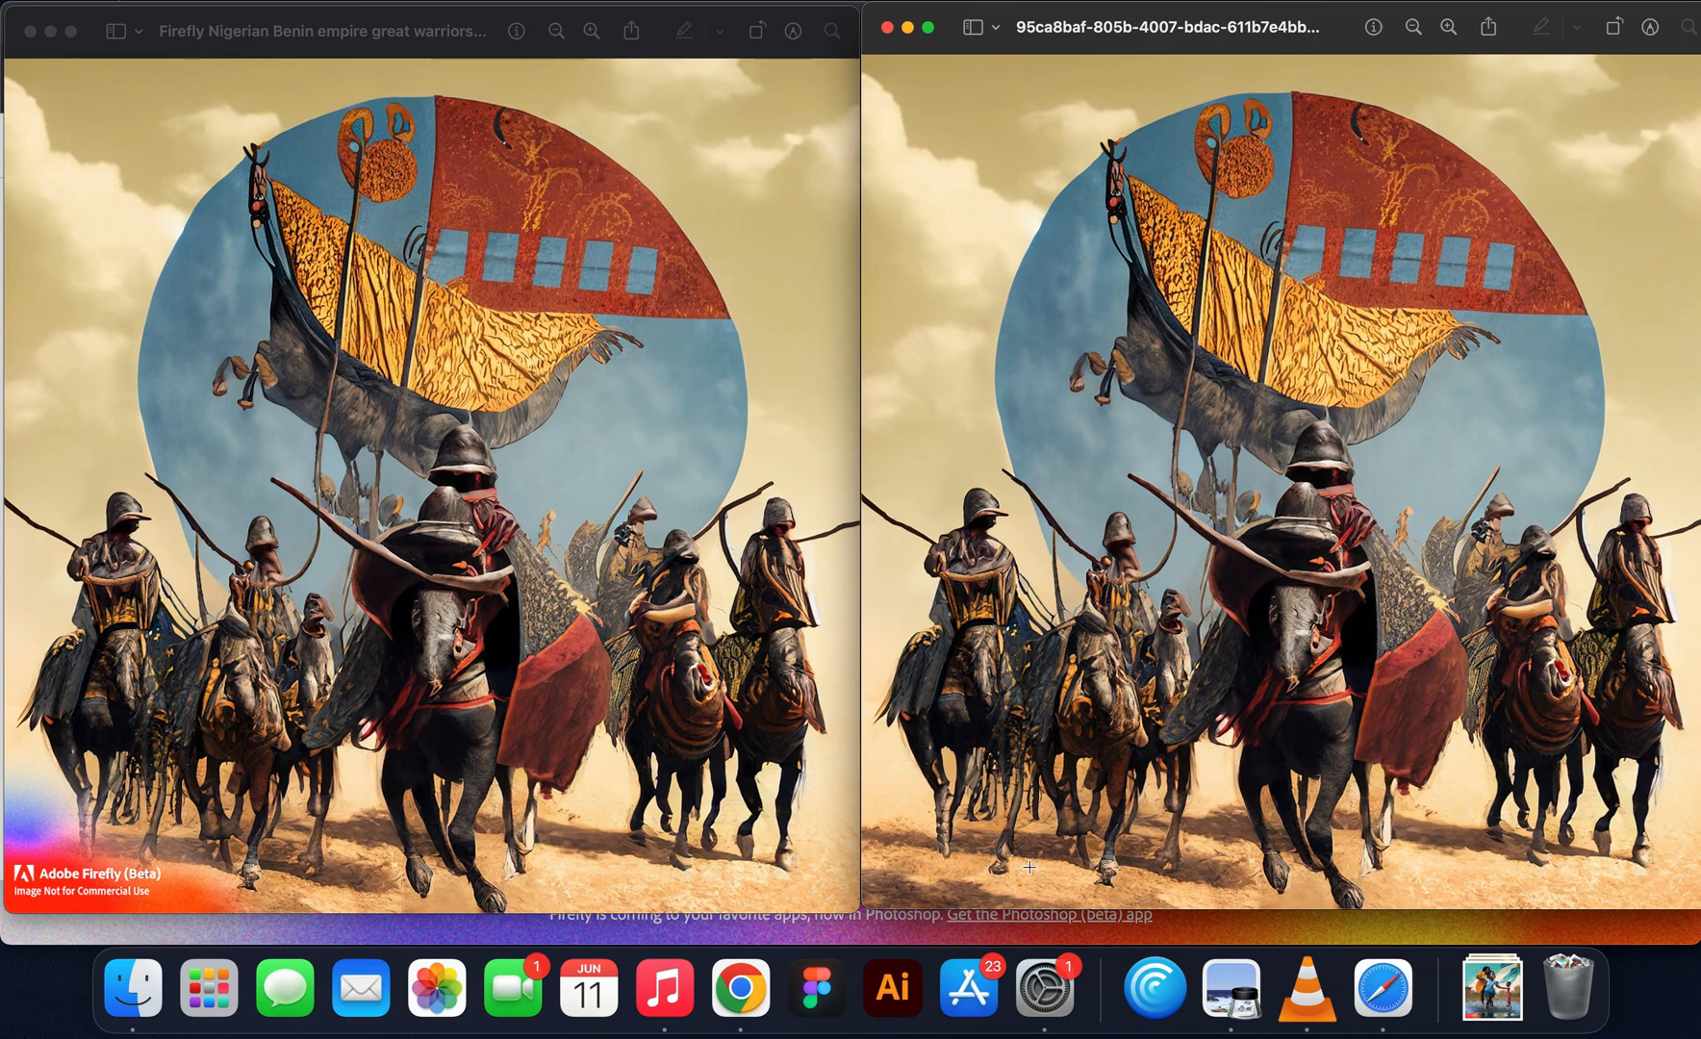
mouse_move(758, 980)
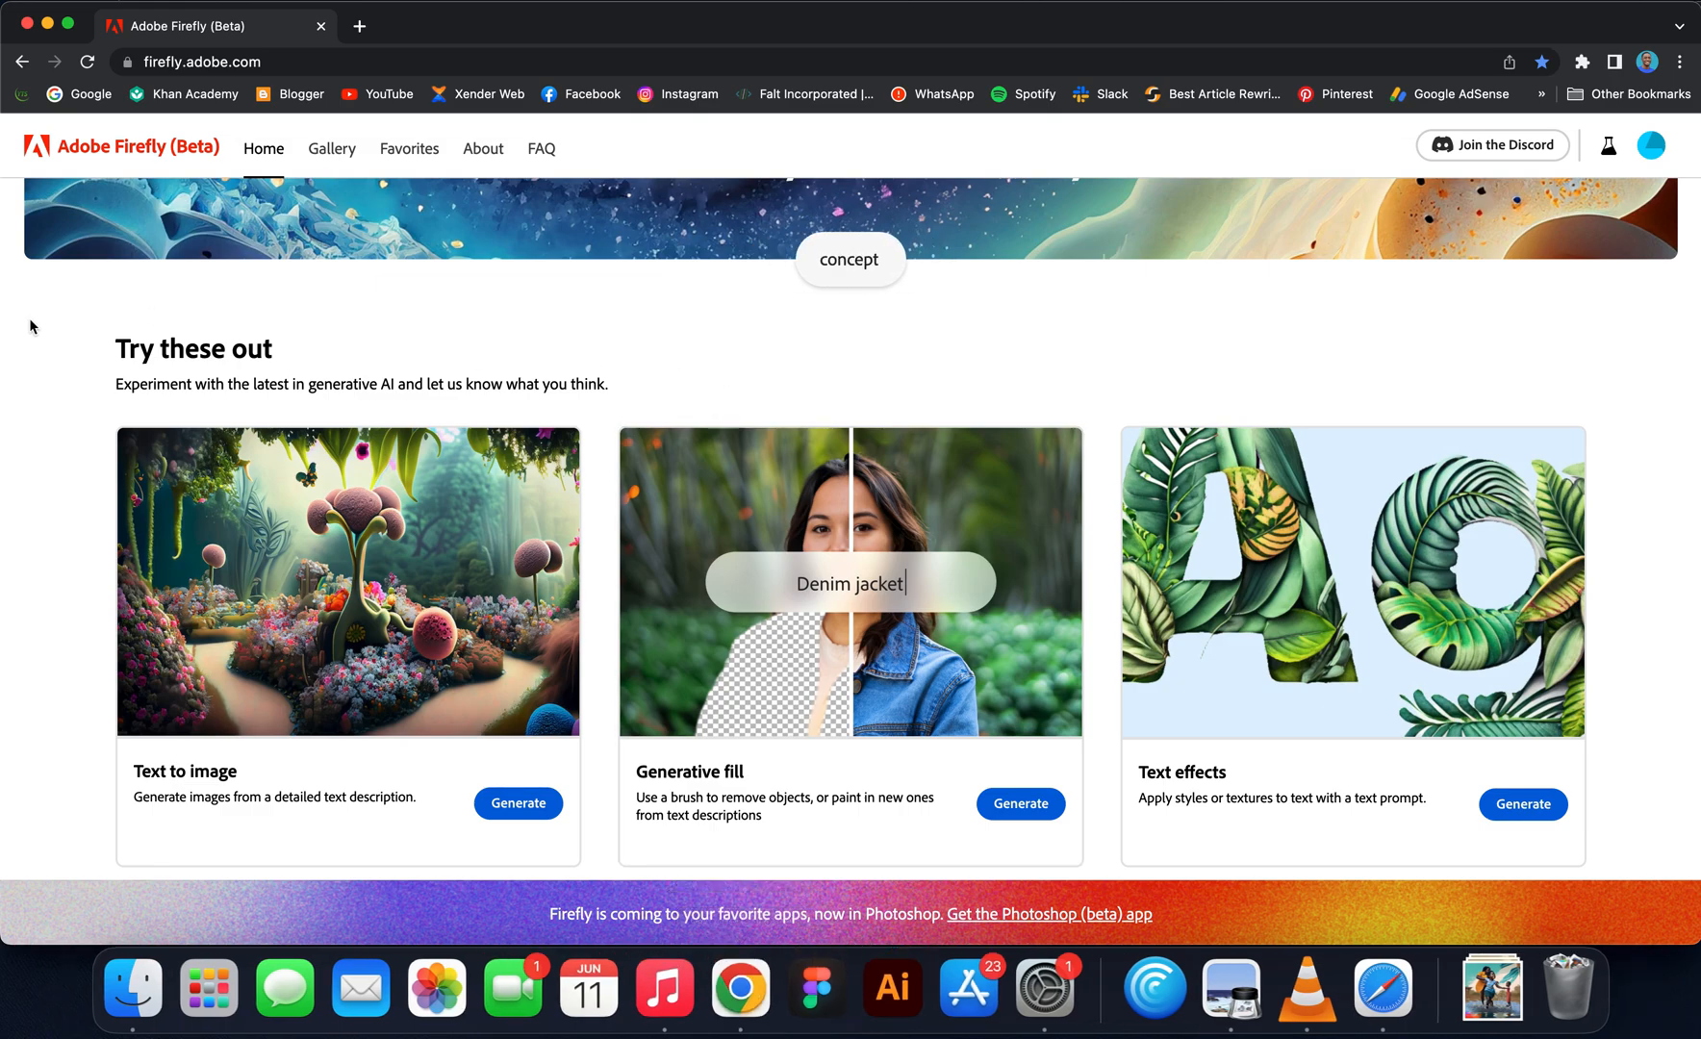
scroll(down, 3)
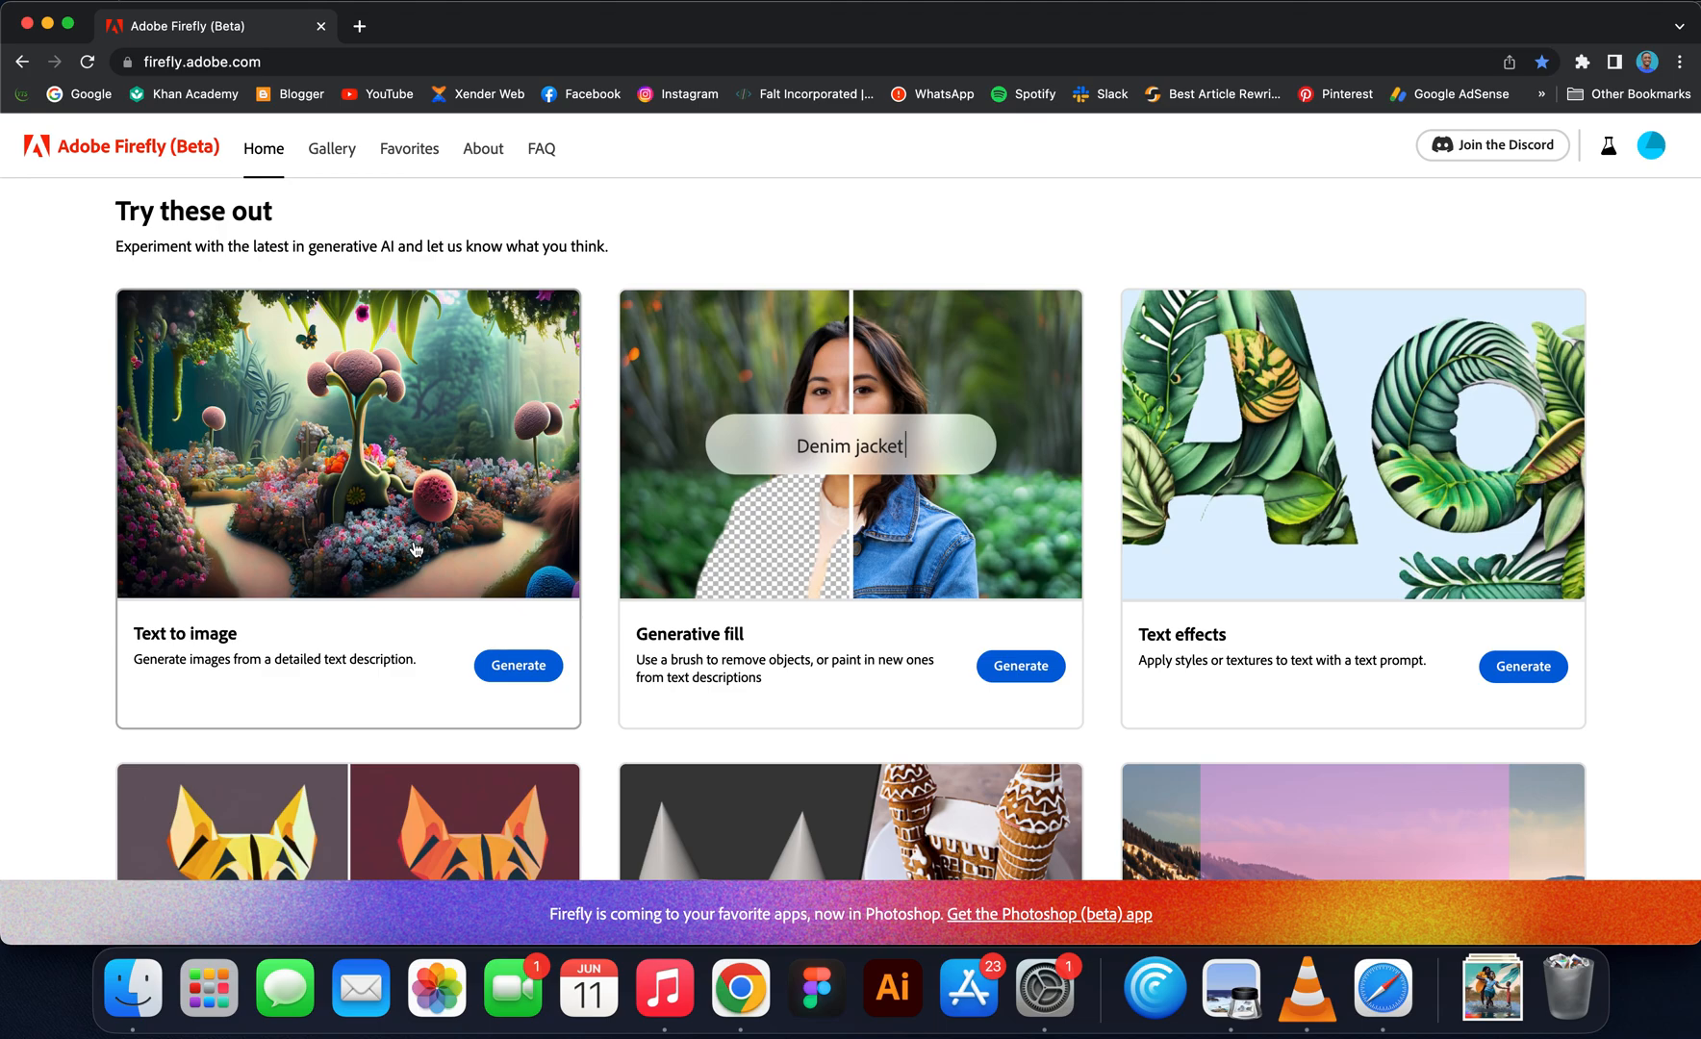
click(518, 665)
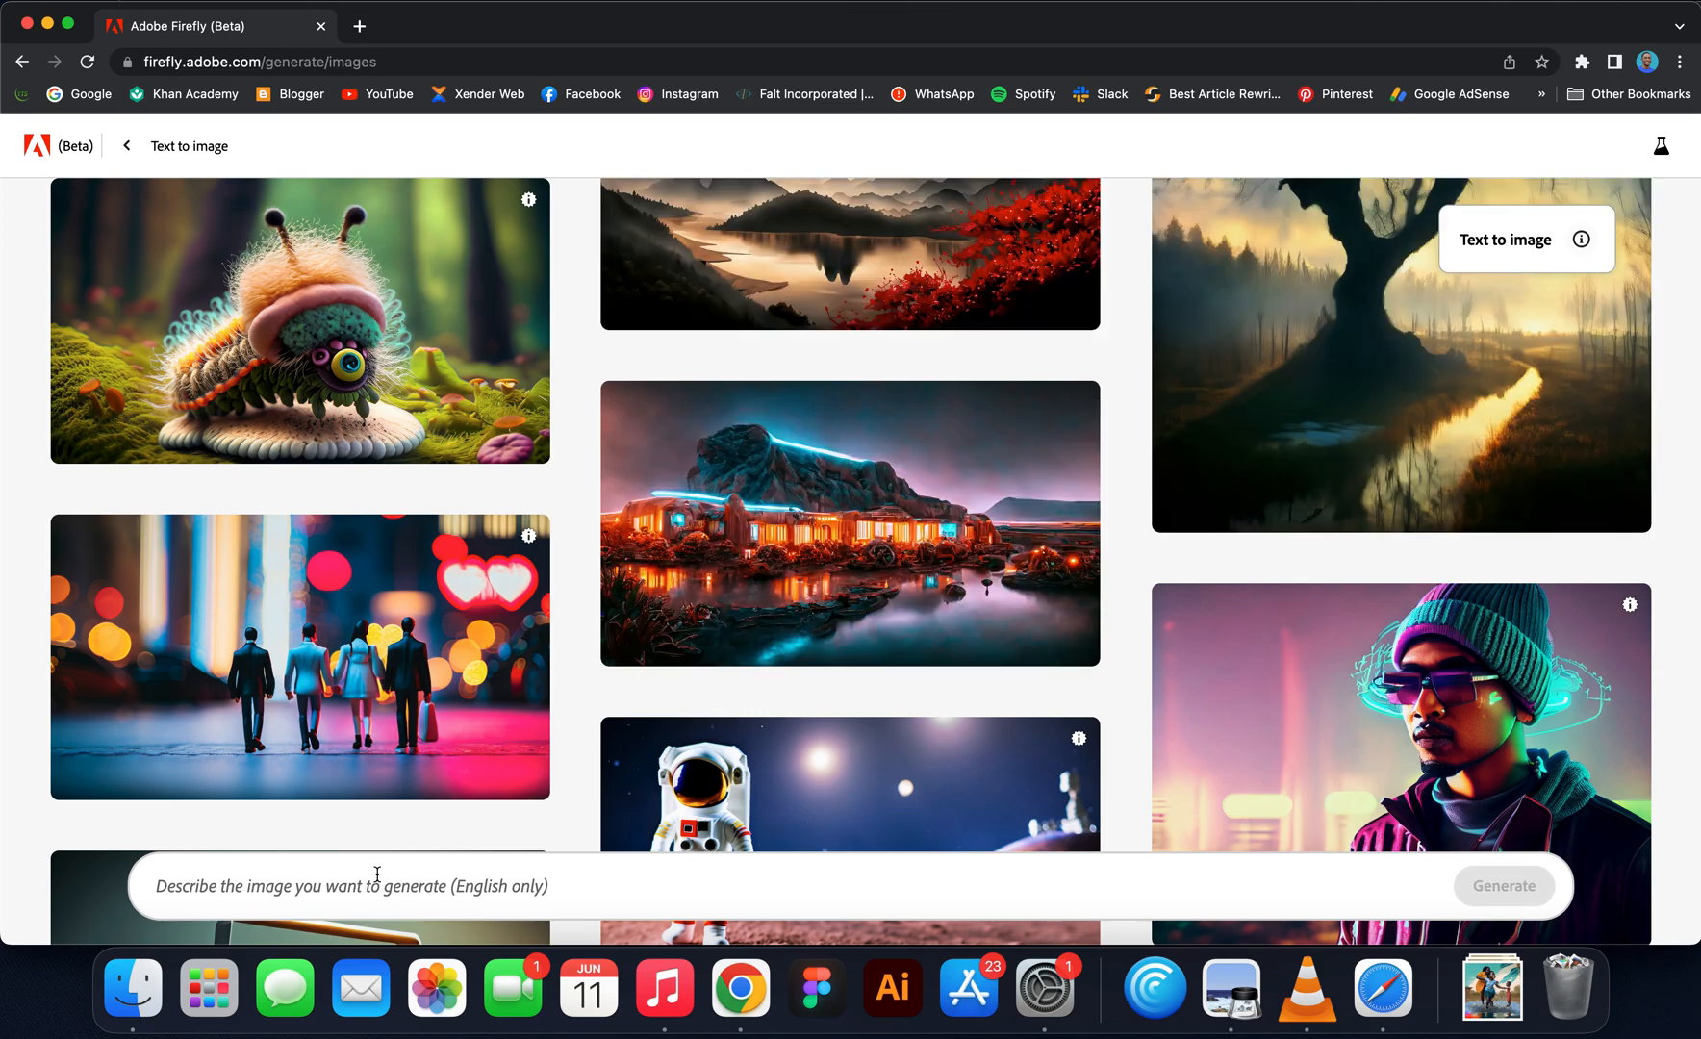
mouse_move(949, 618)
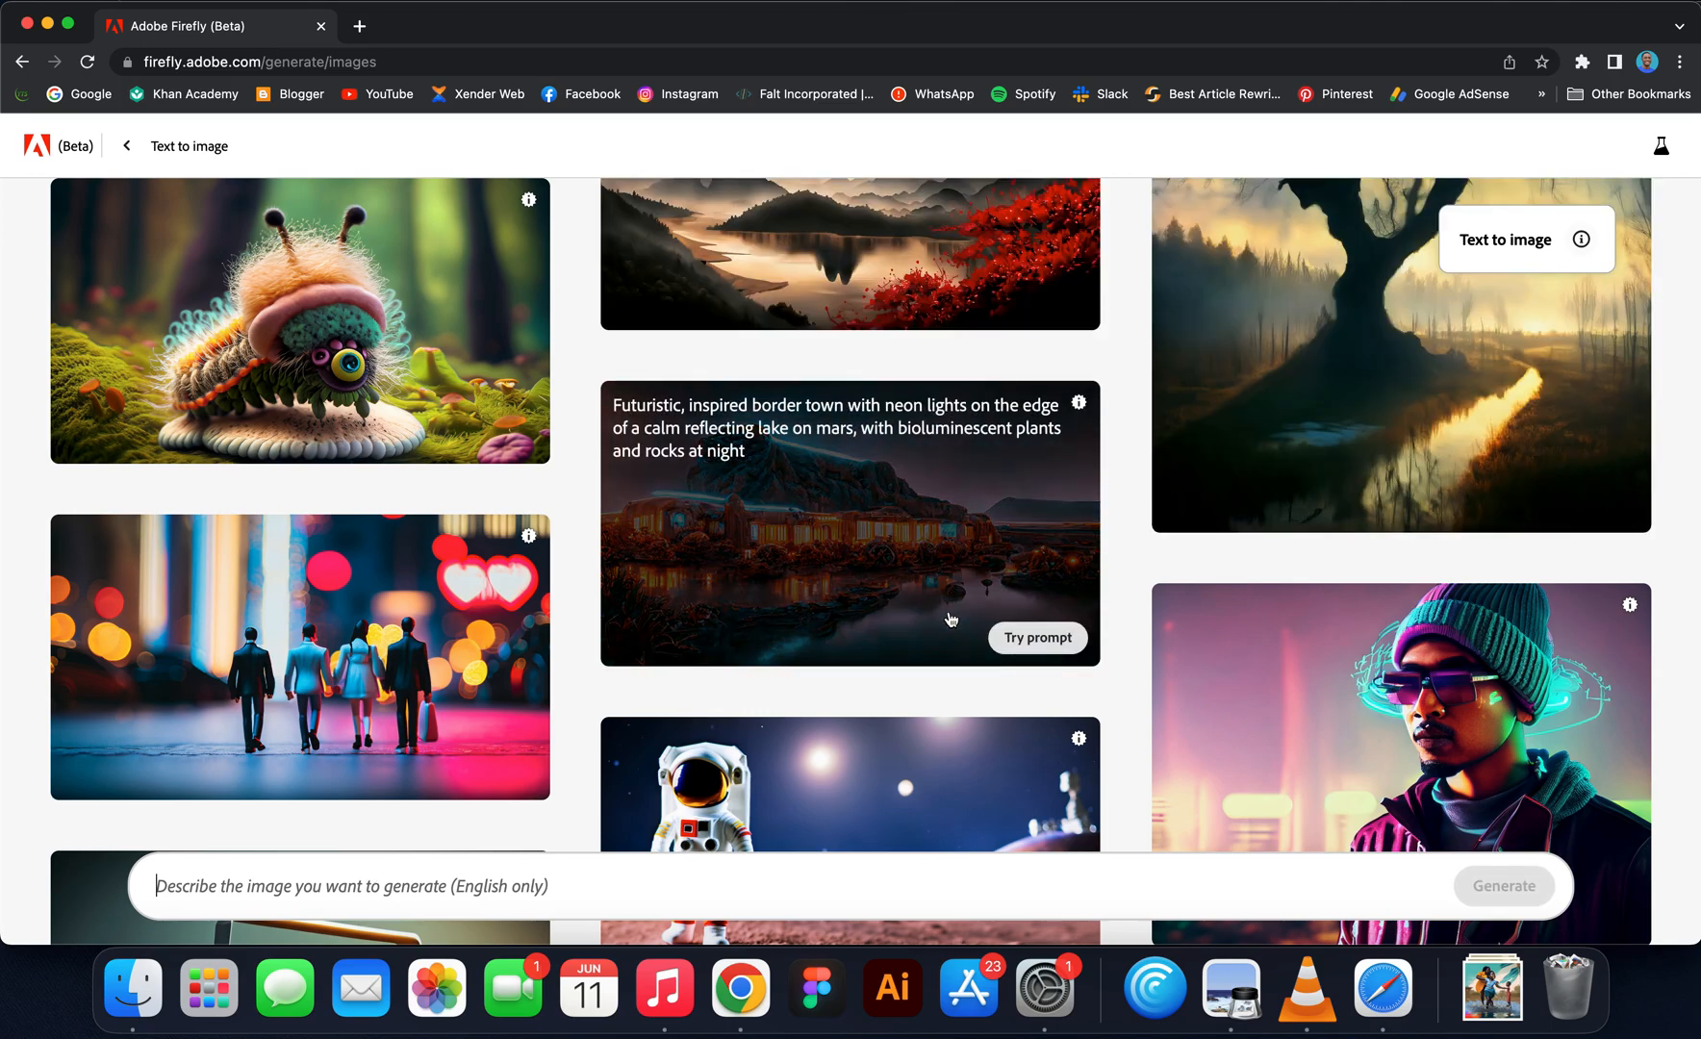
scroll(down, 3)
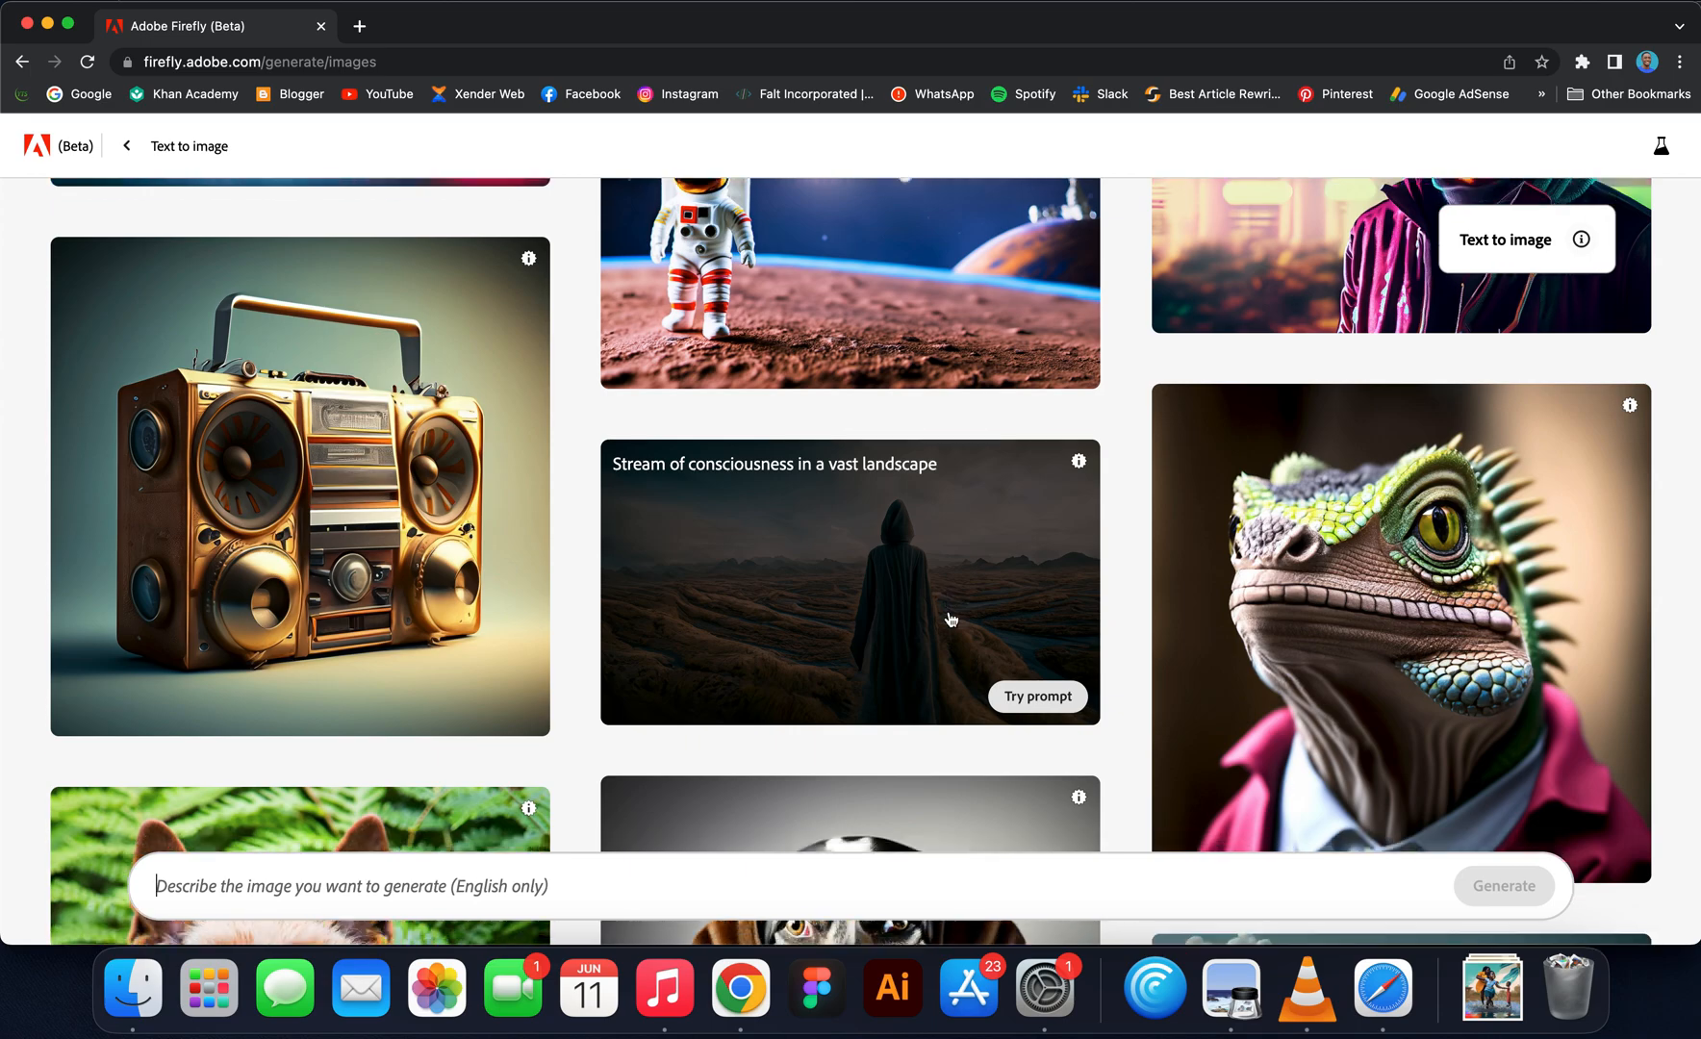
scroll(down, 3)
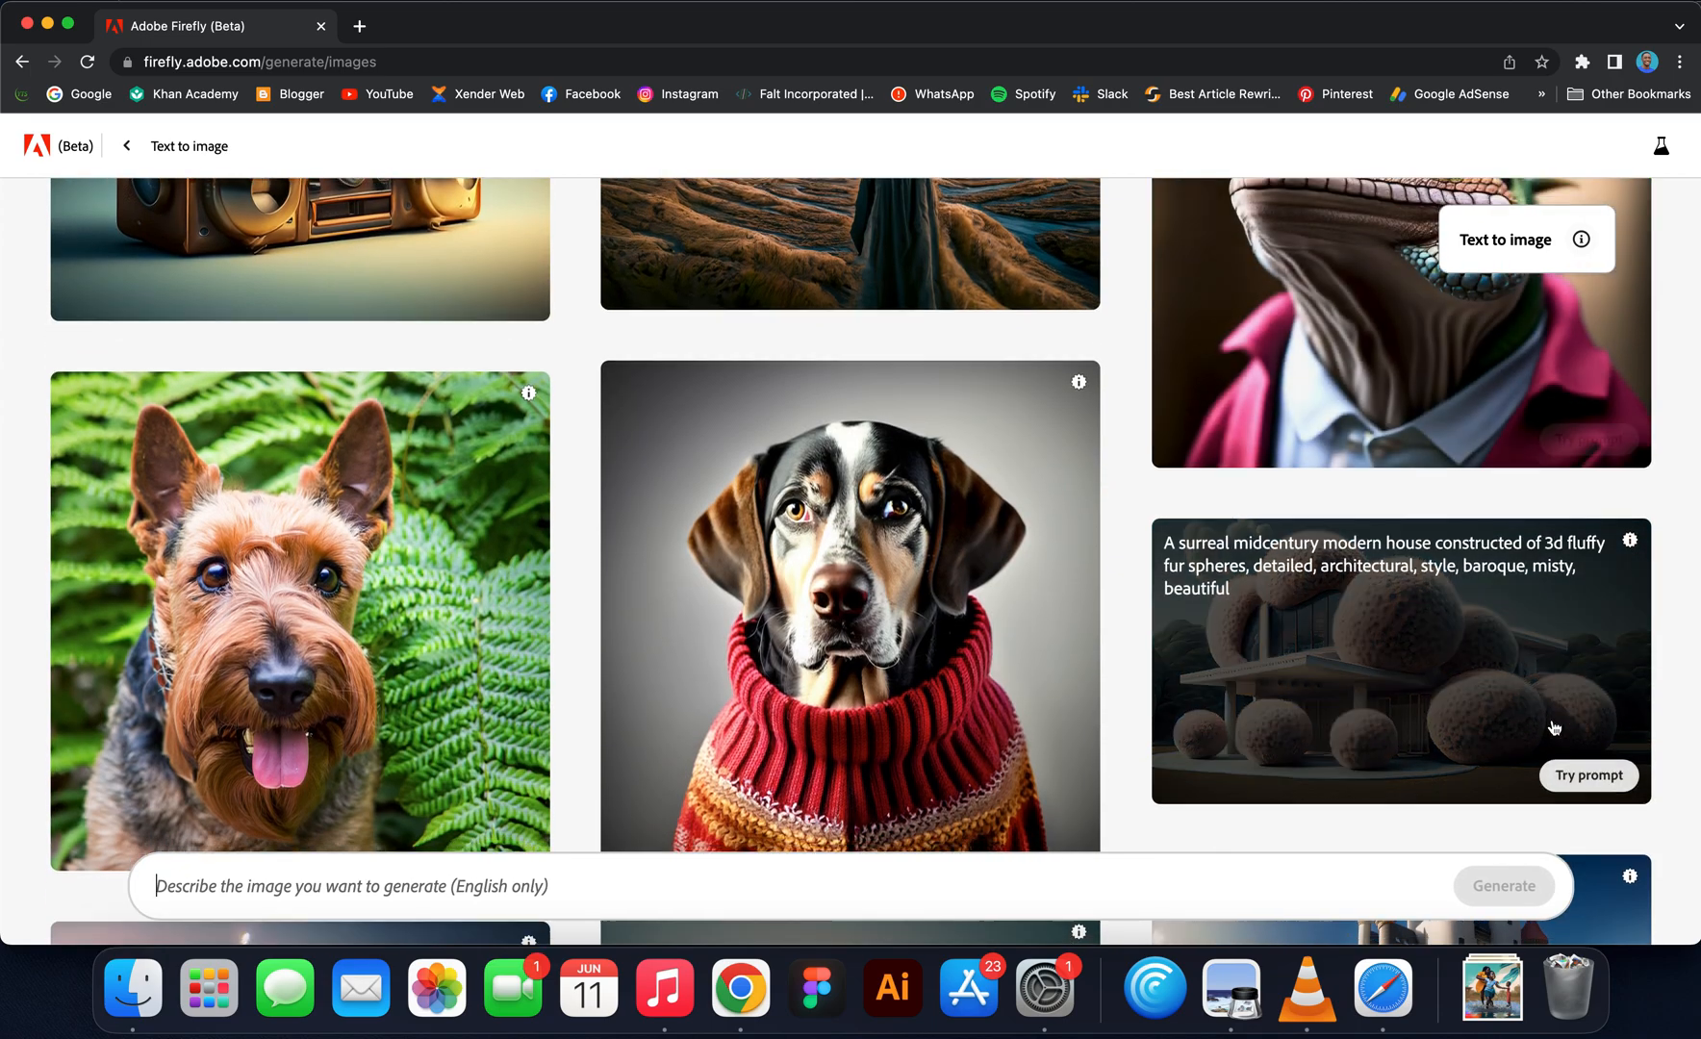
scroll(down, 3)
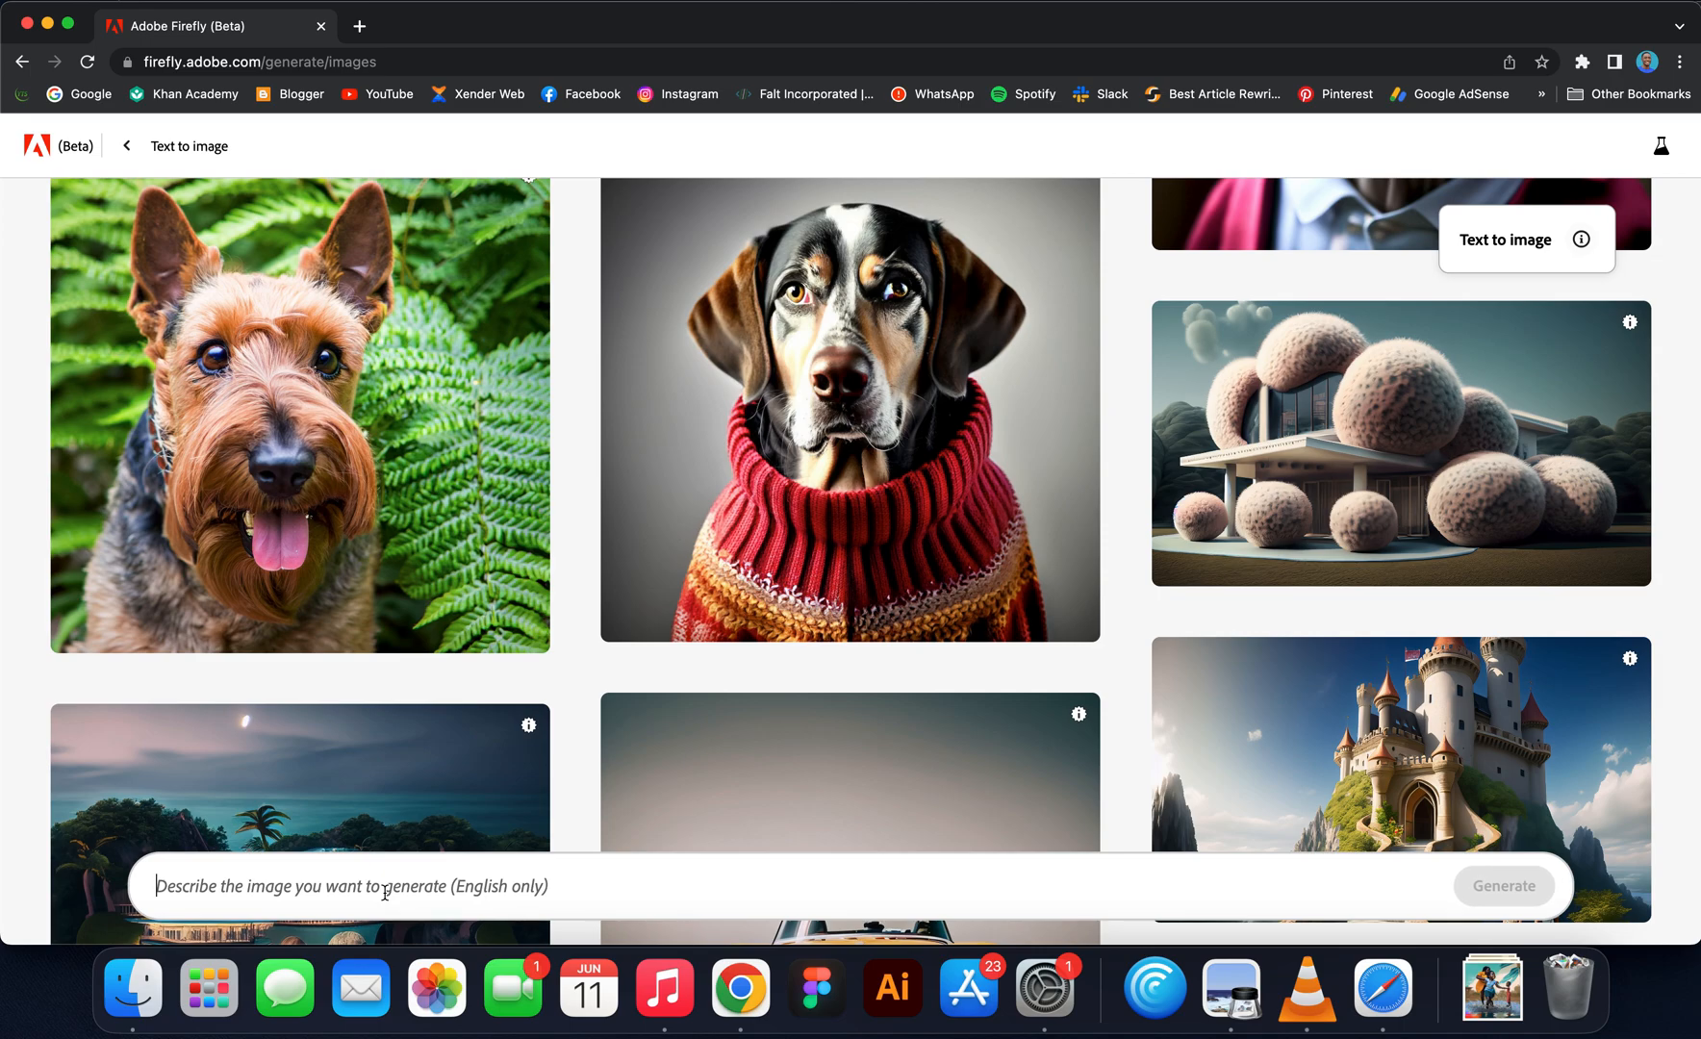
Step: Type the prompt "The Nigerian flag flying over mars with Nigerian astronauts."
text(The NNiger)
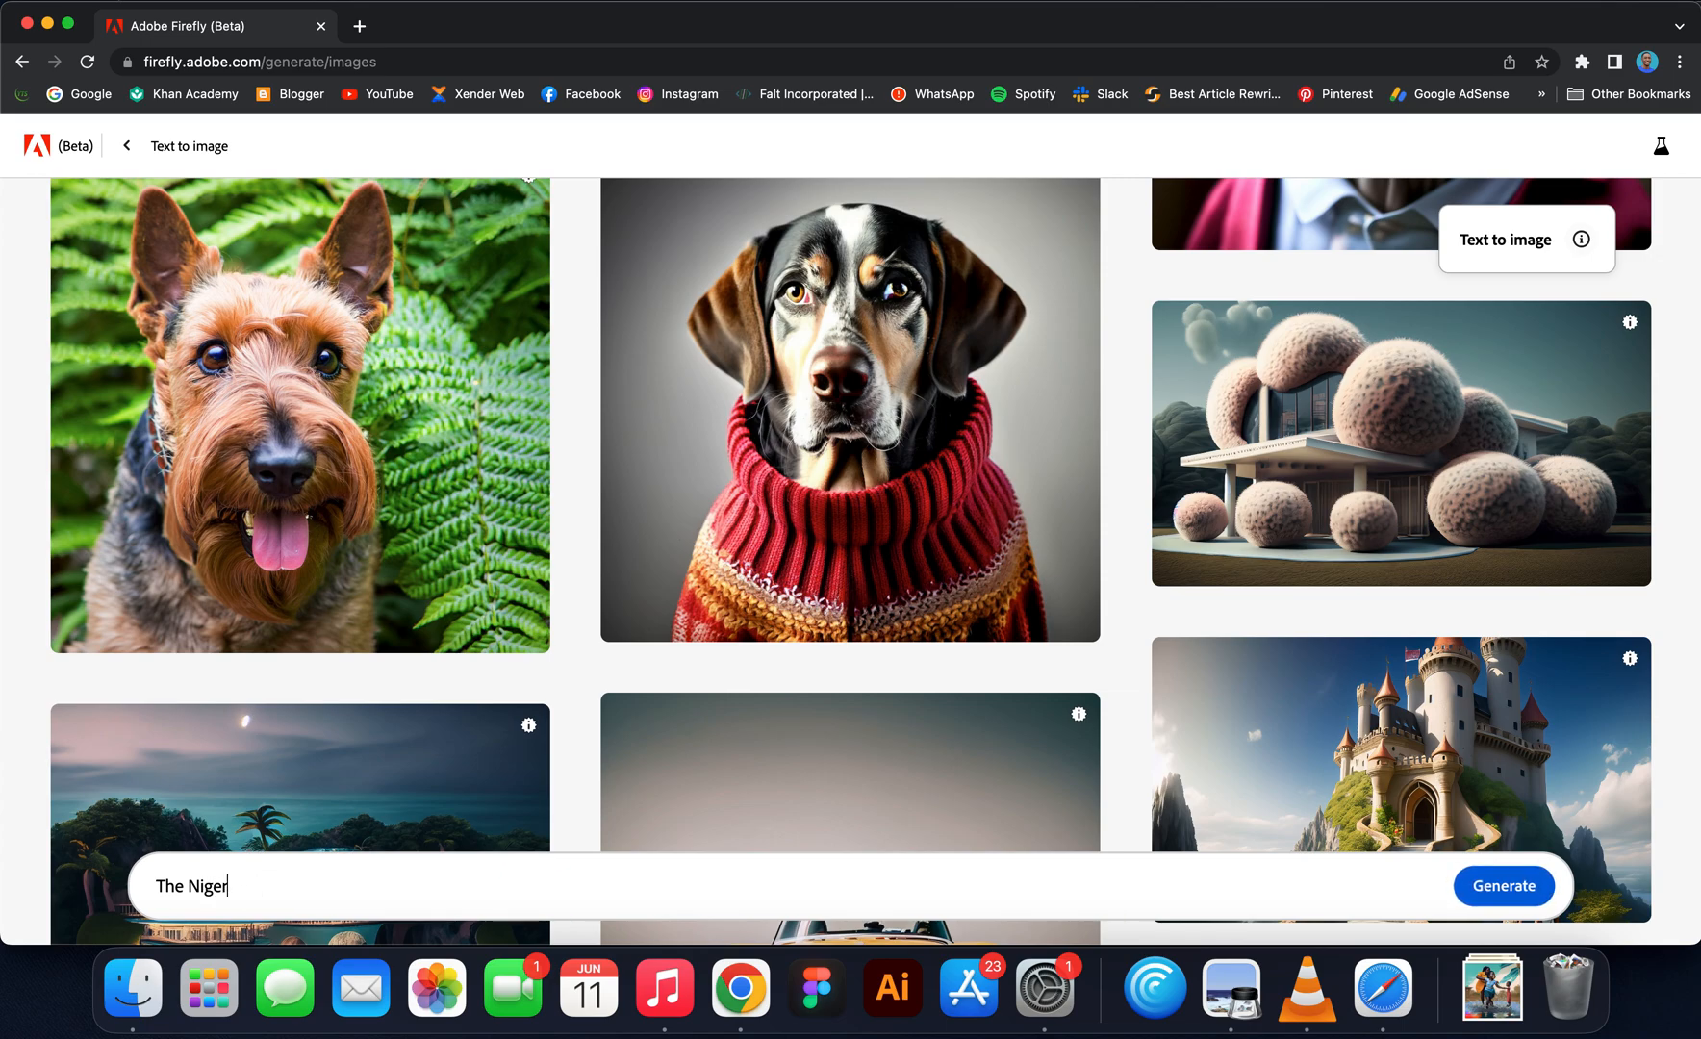
text(ian flag)
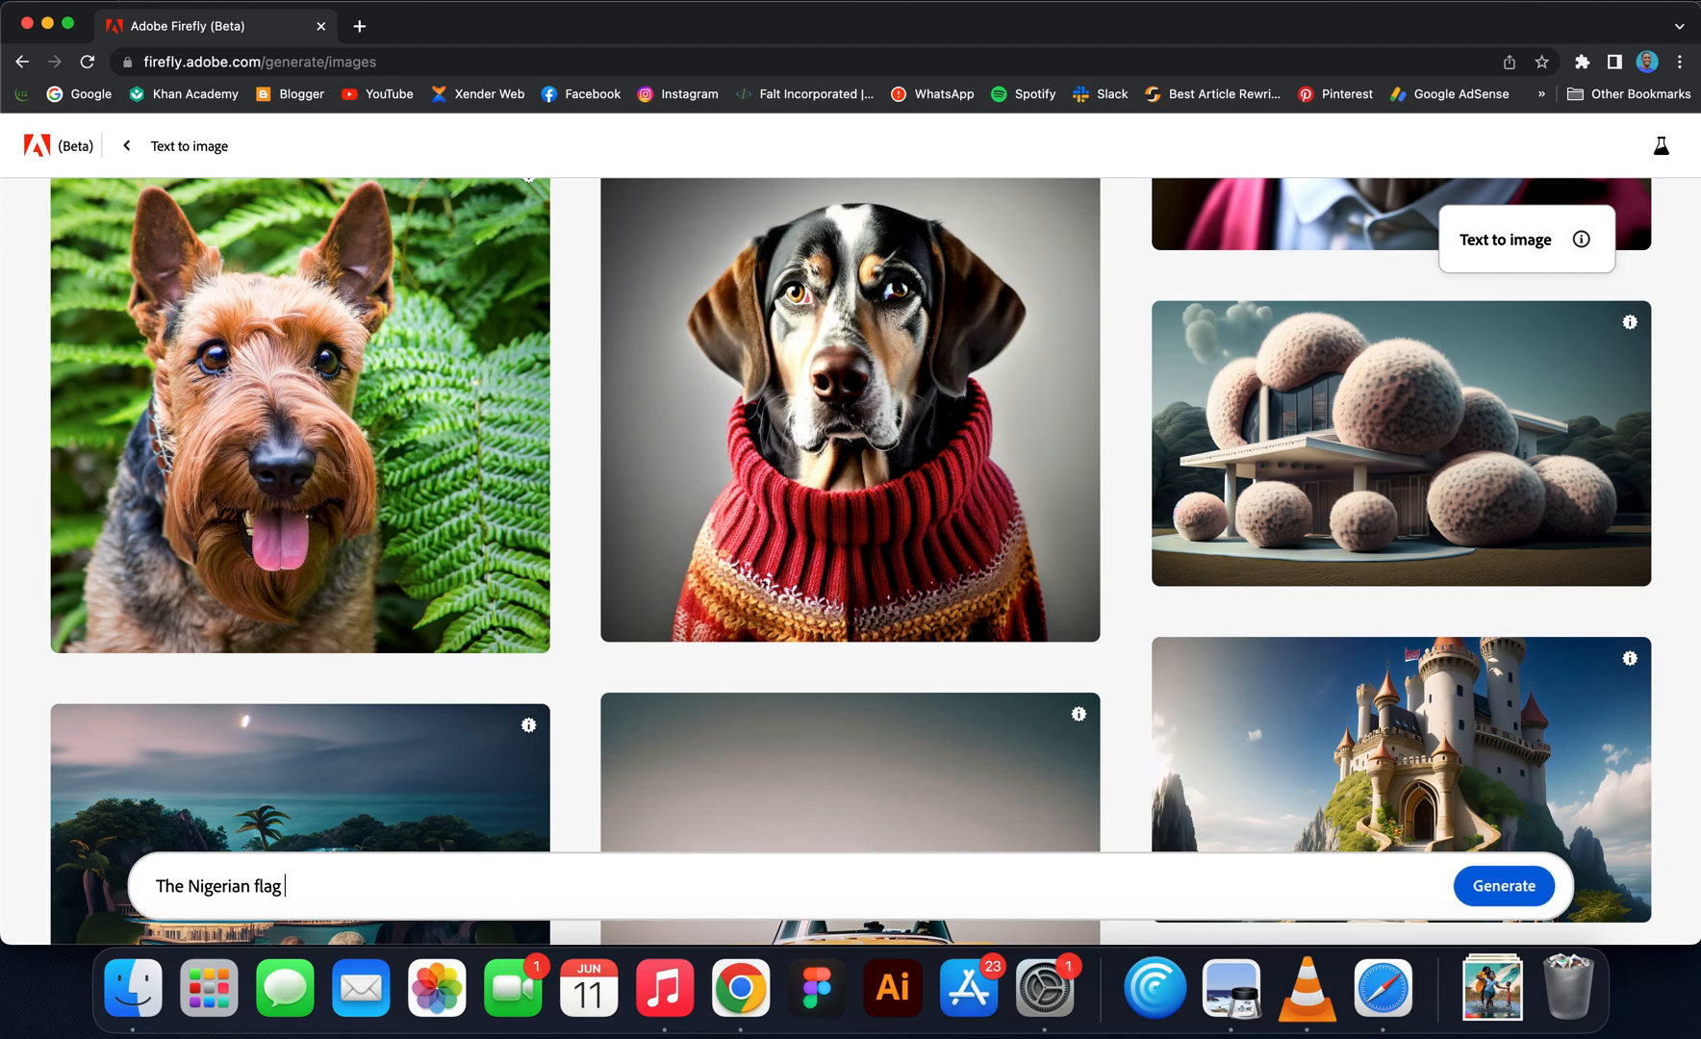
text(flying)
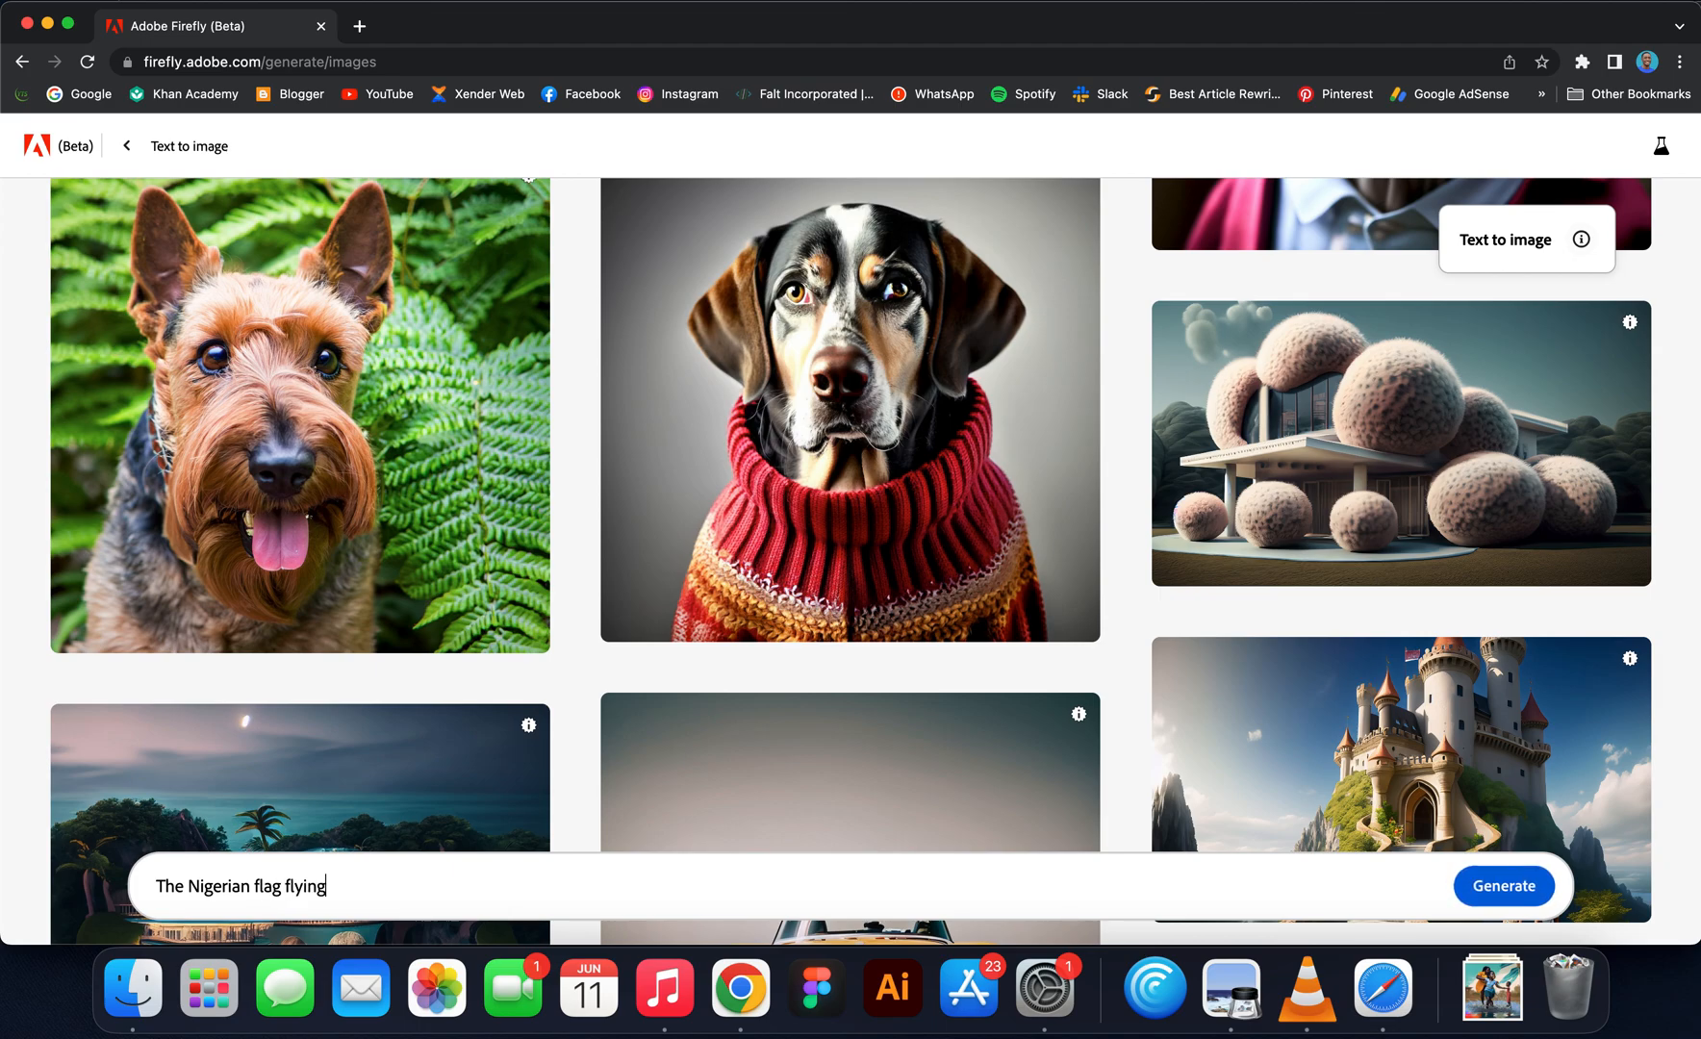
text(over)
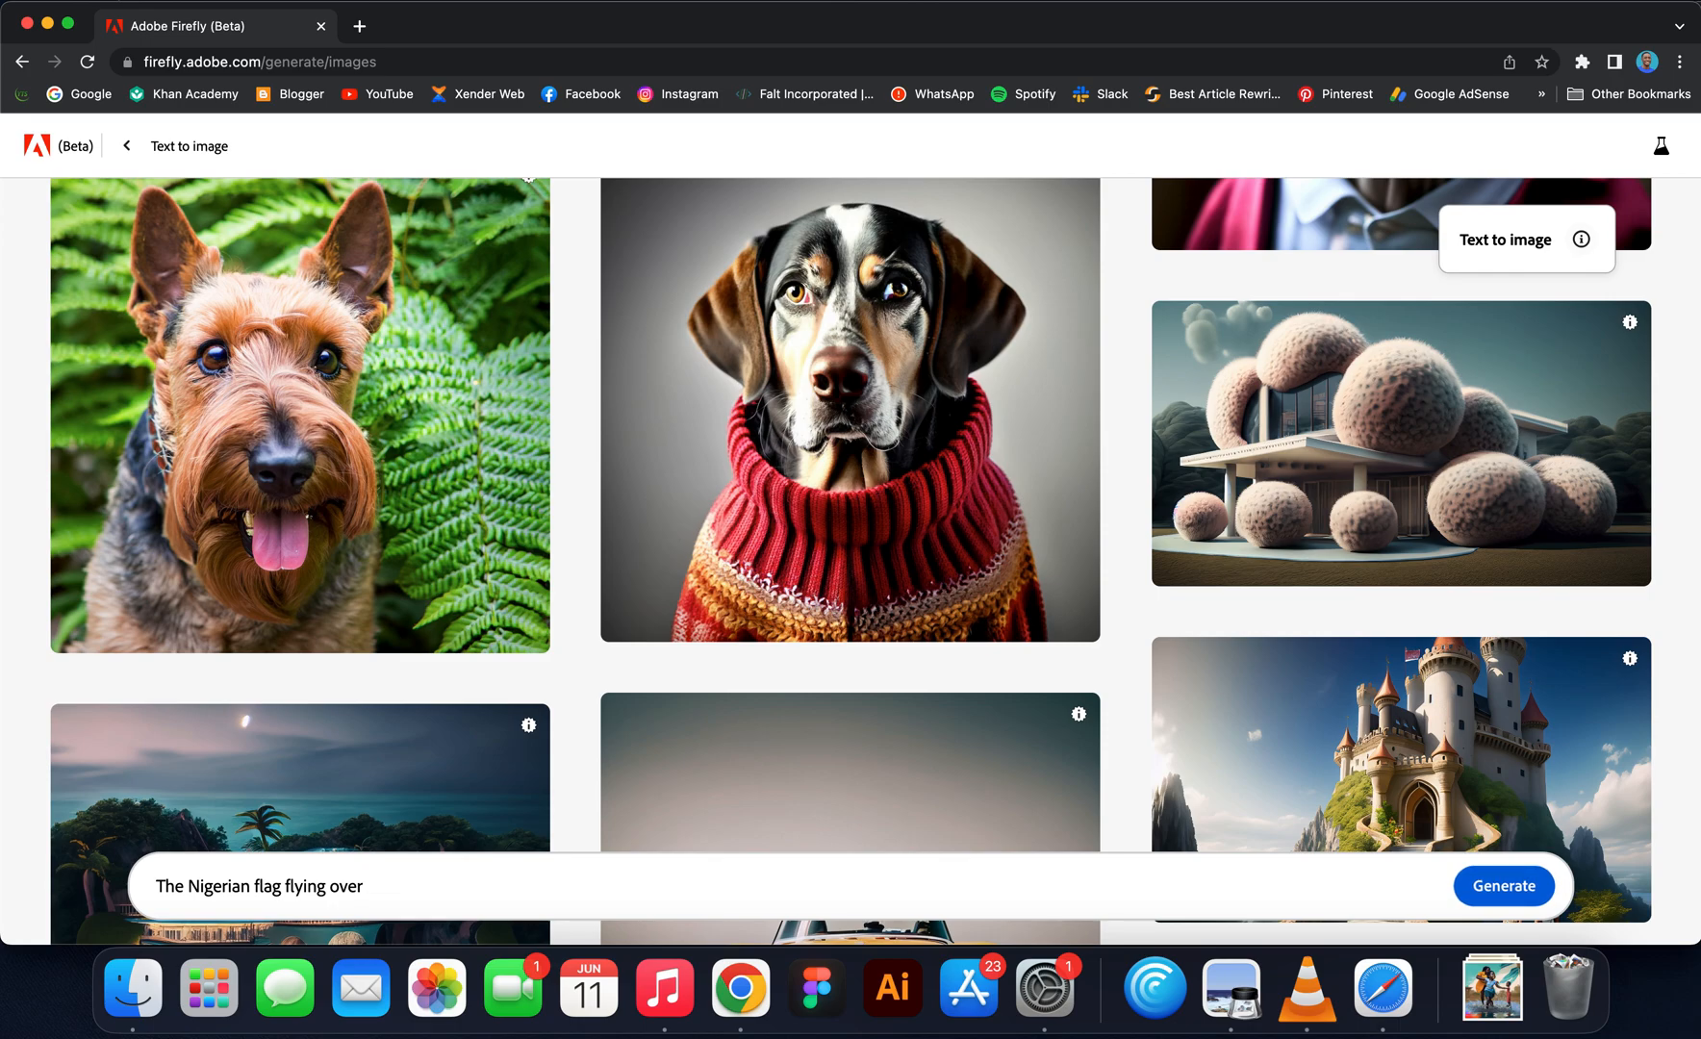
text(mars)
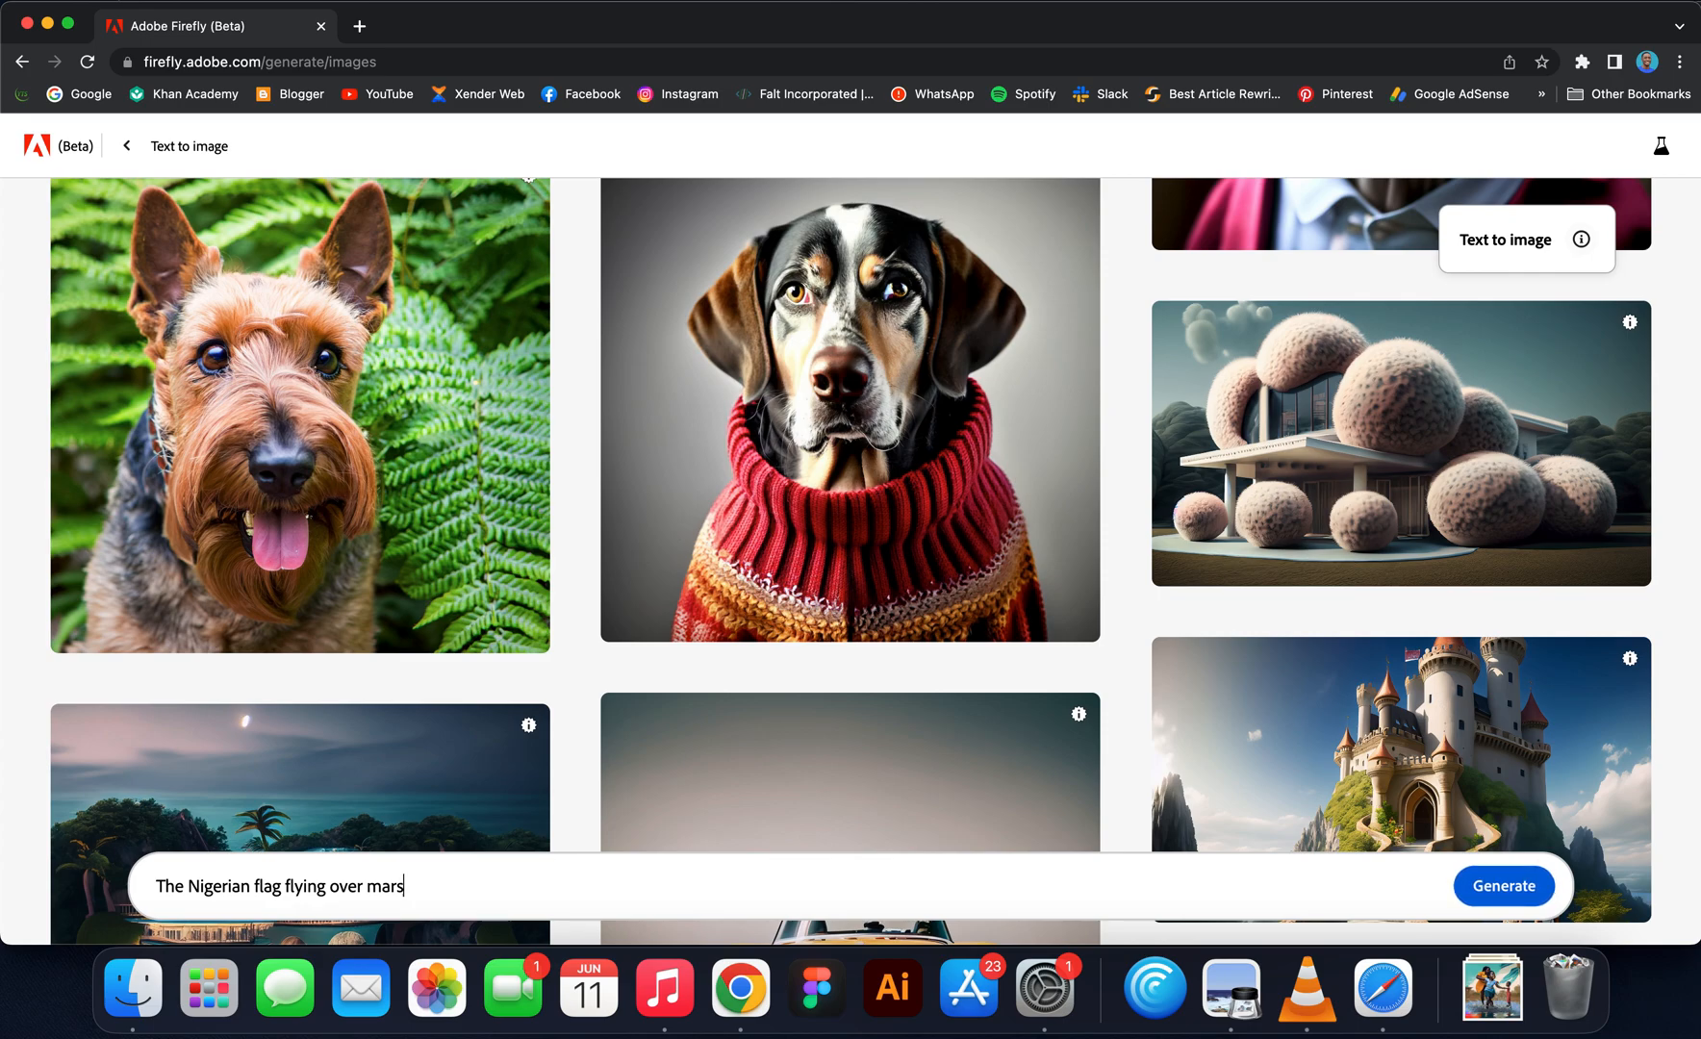
text(with Nigerian as)
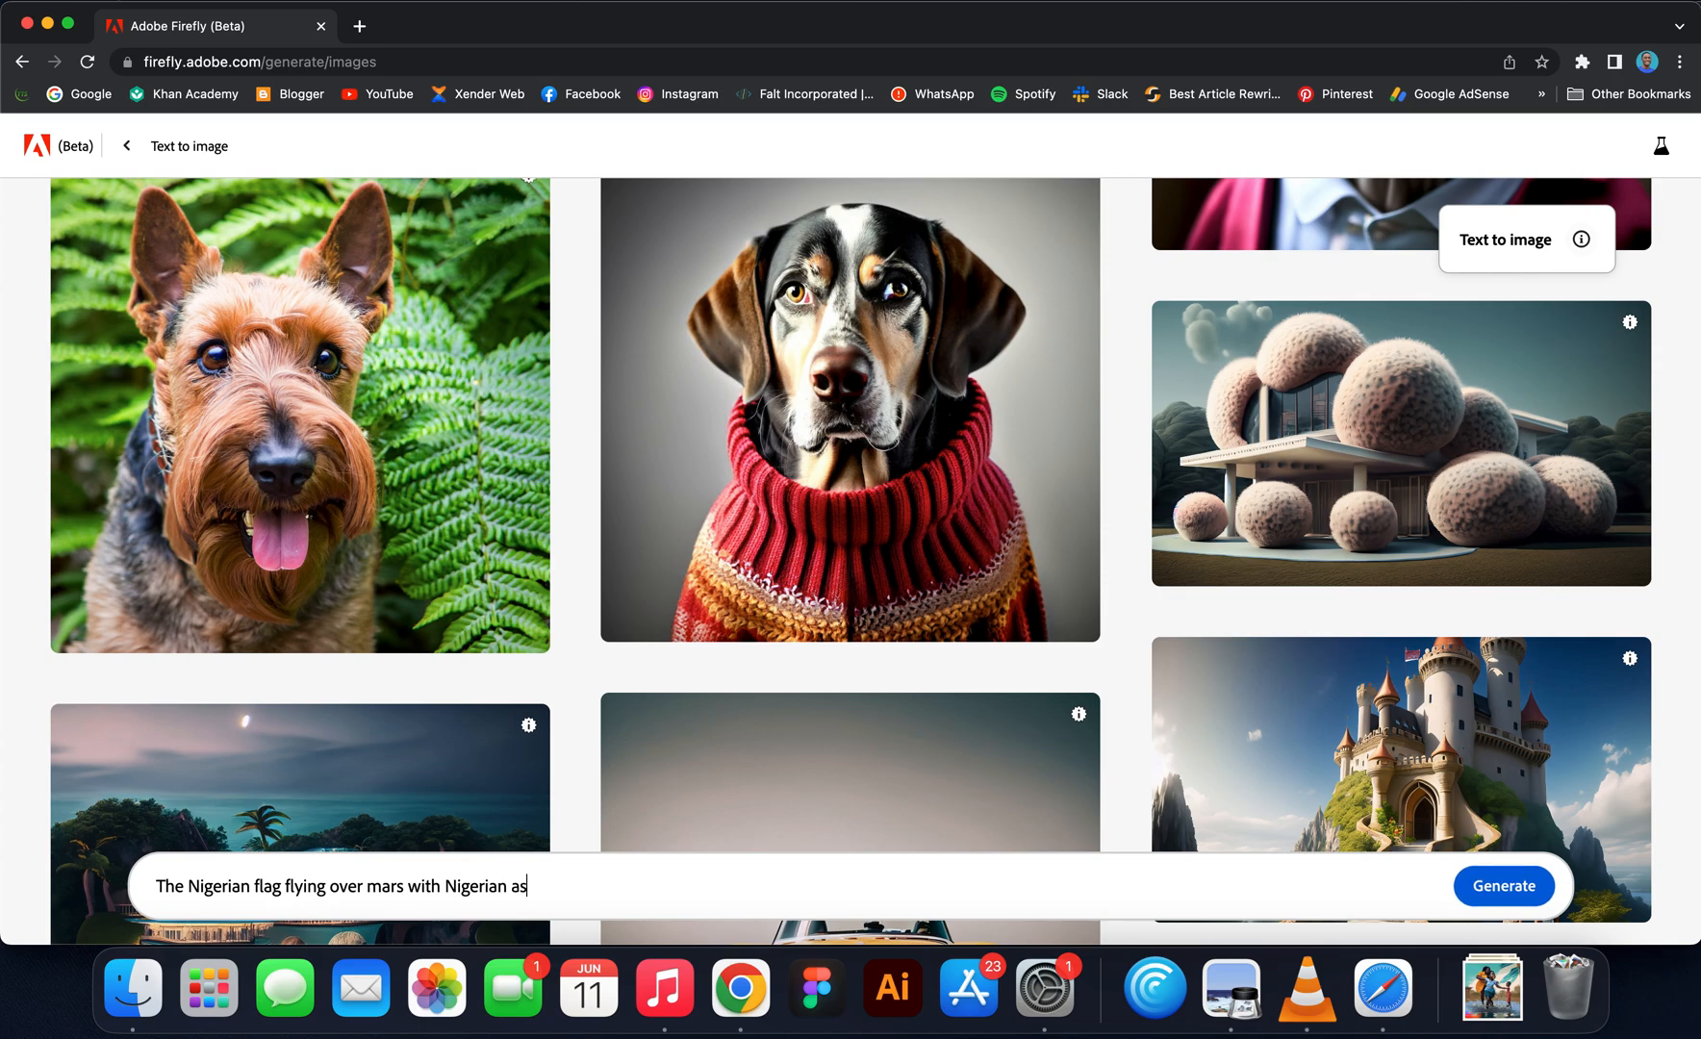
text(tronauts.)
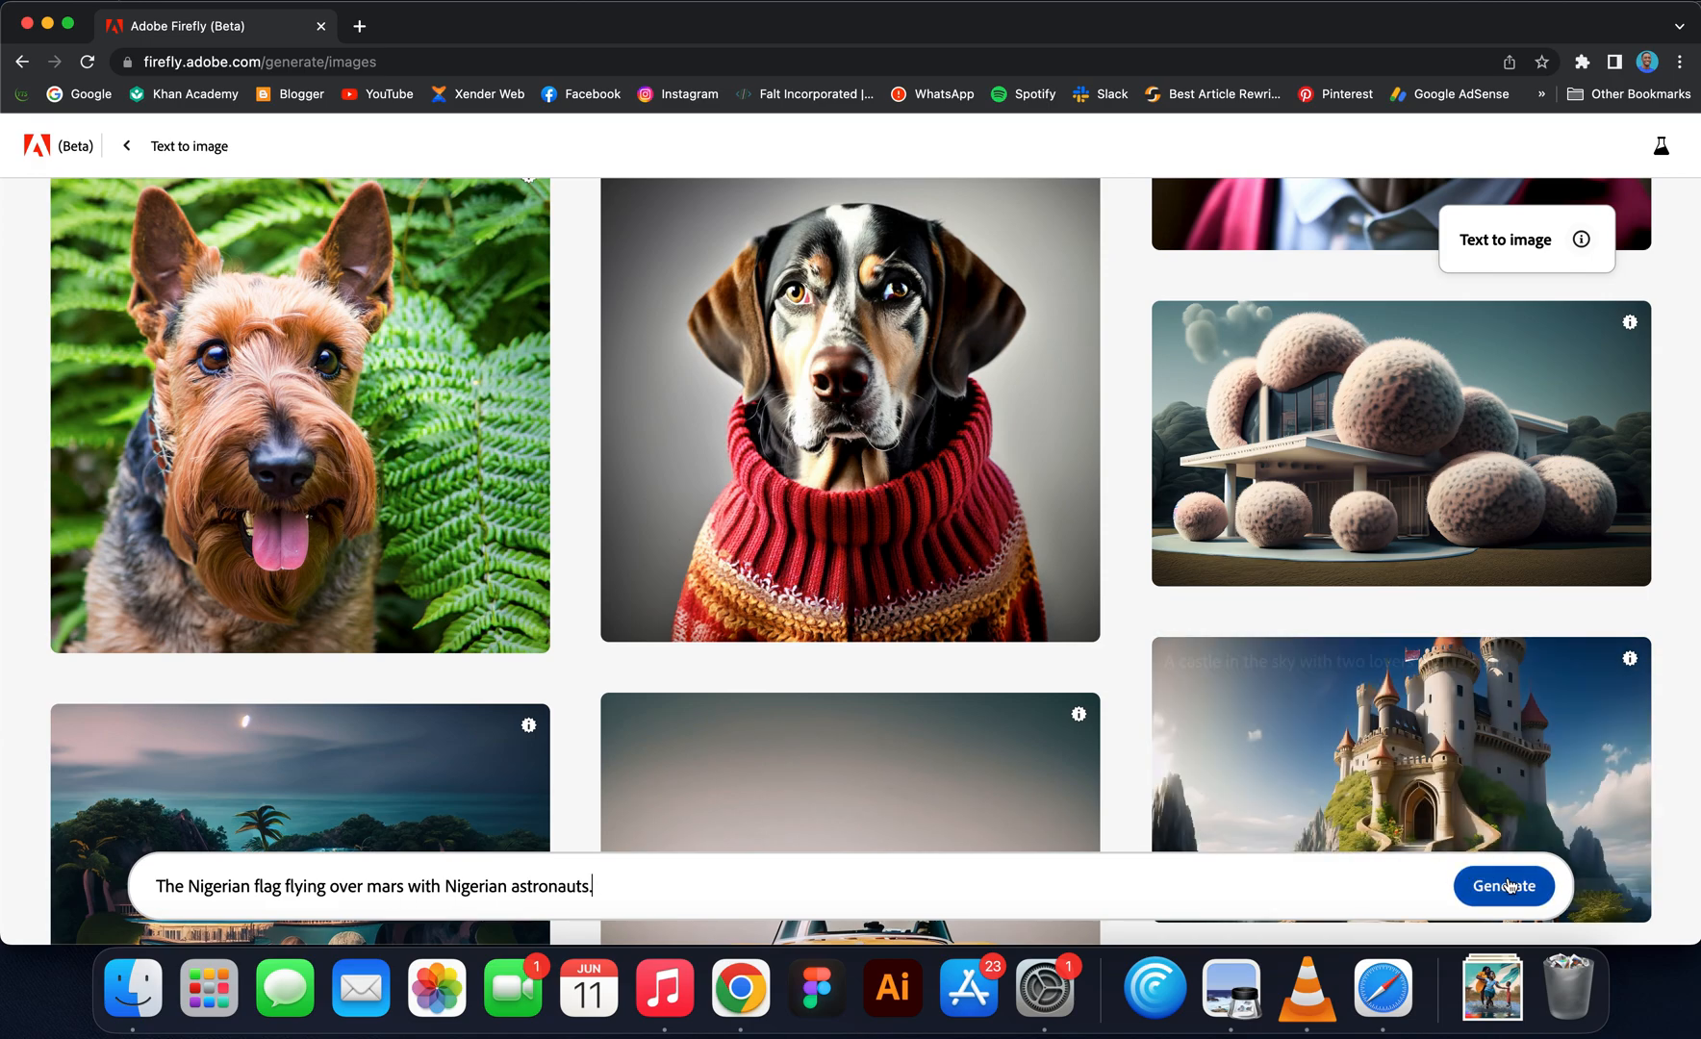
Step: Generate images from the Nigerian flag prompt and set Content type to None
click(1503, 885)
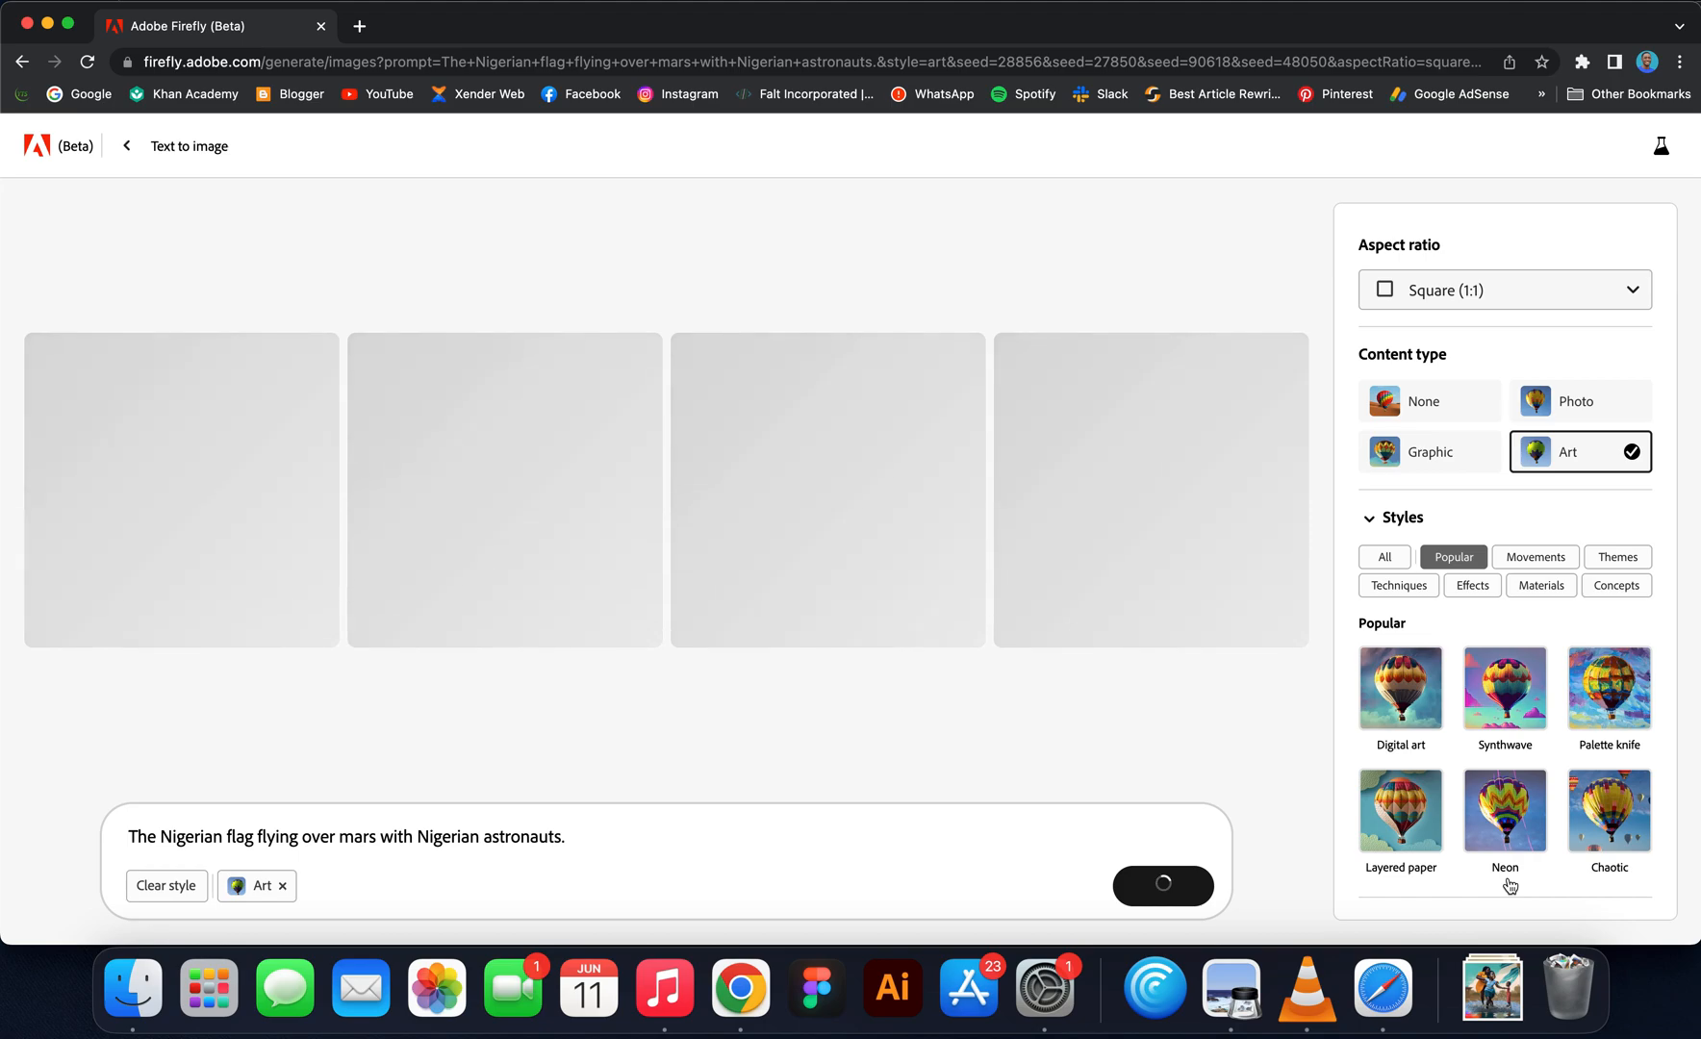
click(1429, 401)
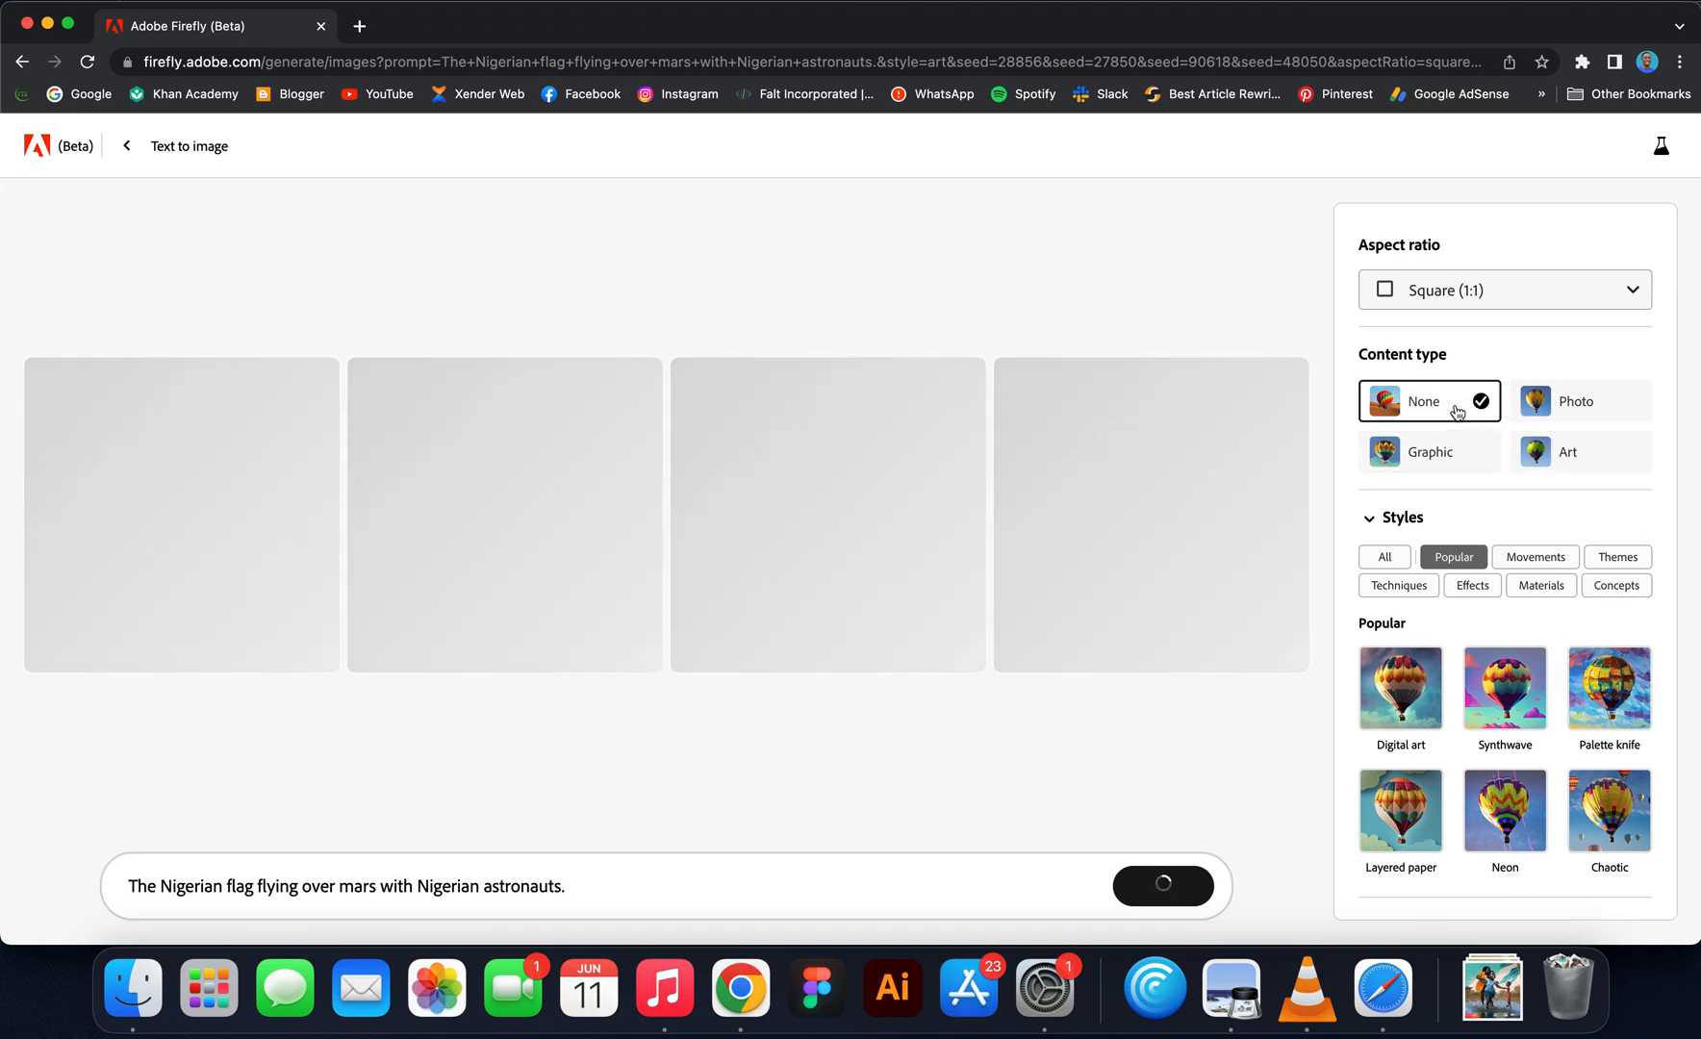
mouse_move(1169, 789)
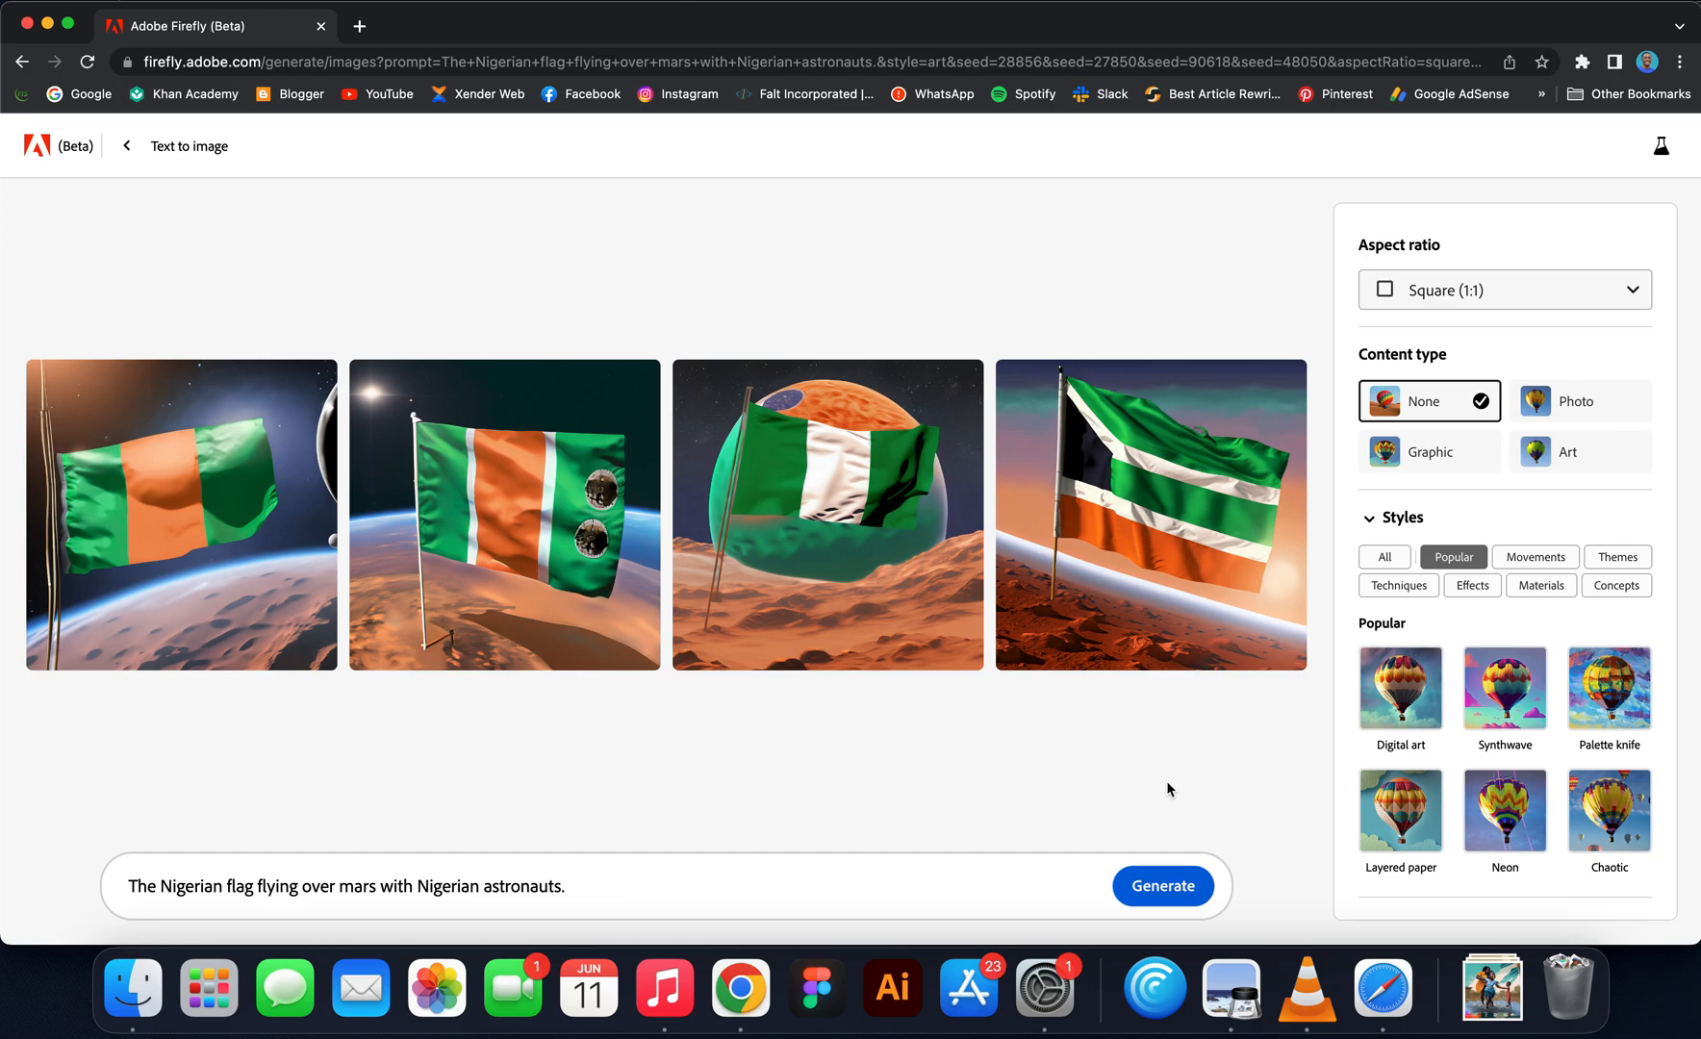
mouse_move(984, 631)
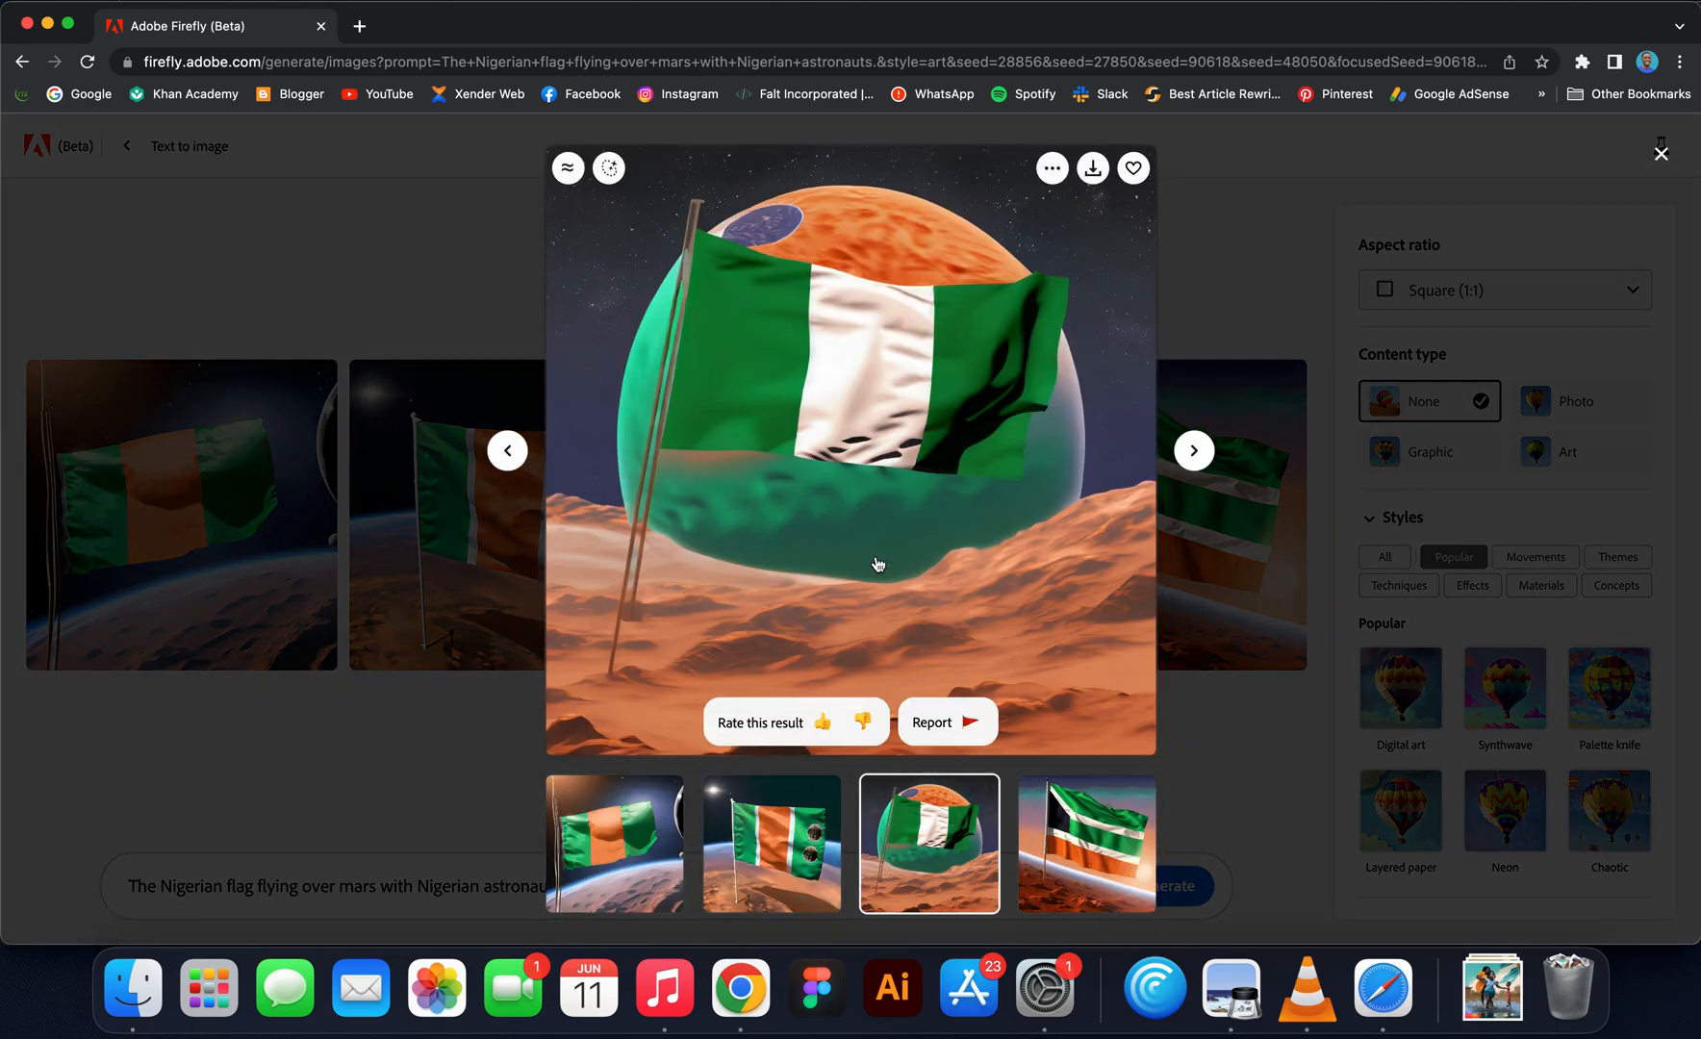
mouse_move(1096, 224)
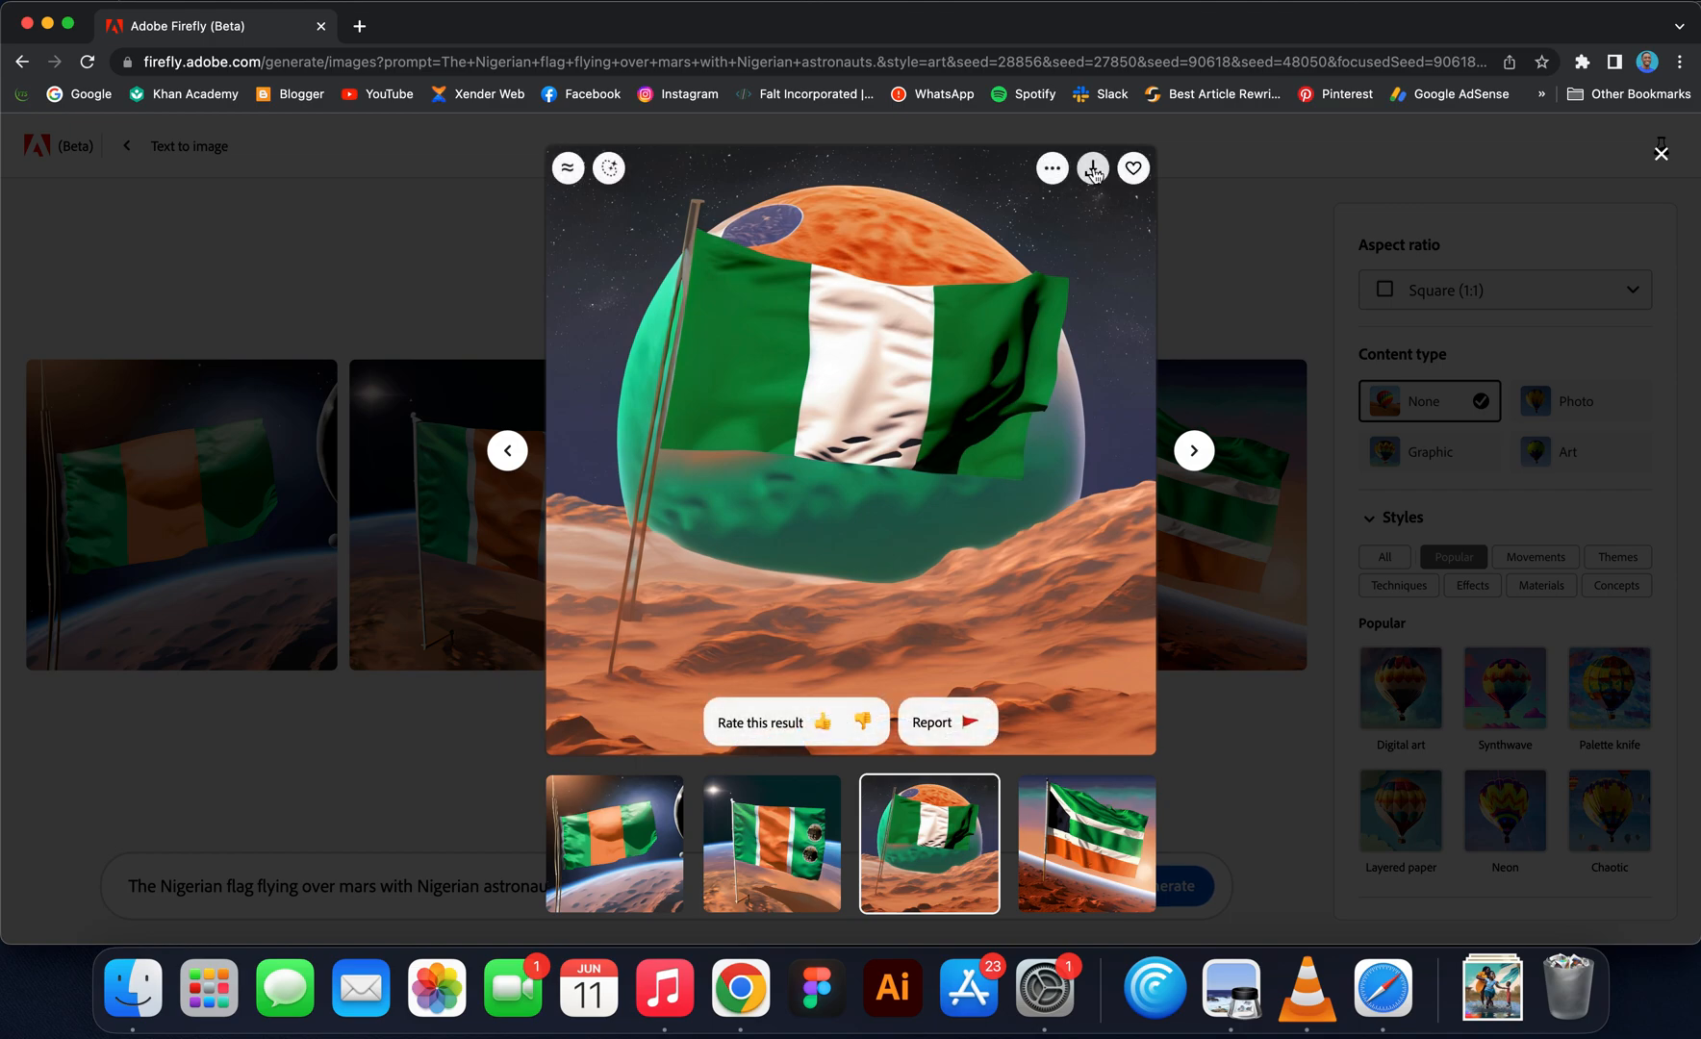
Step: Download the enlarged third flag-on-Mars image as a watermarked JPG
click(1093, 168)
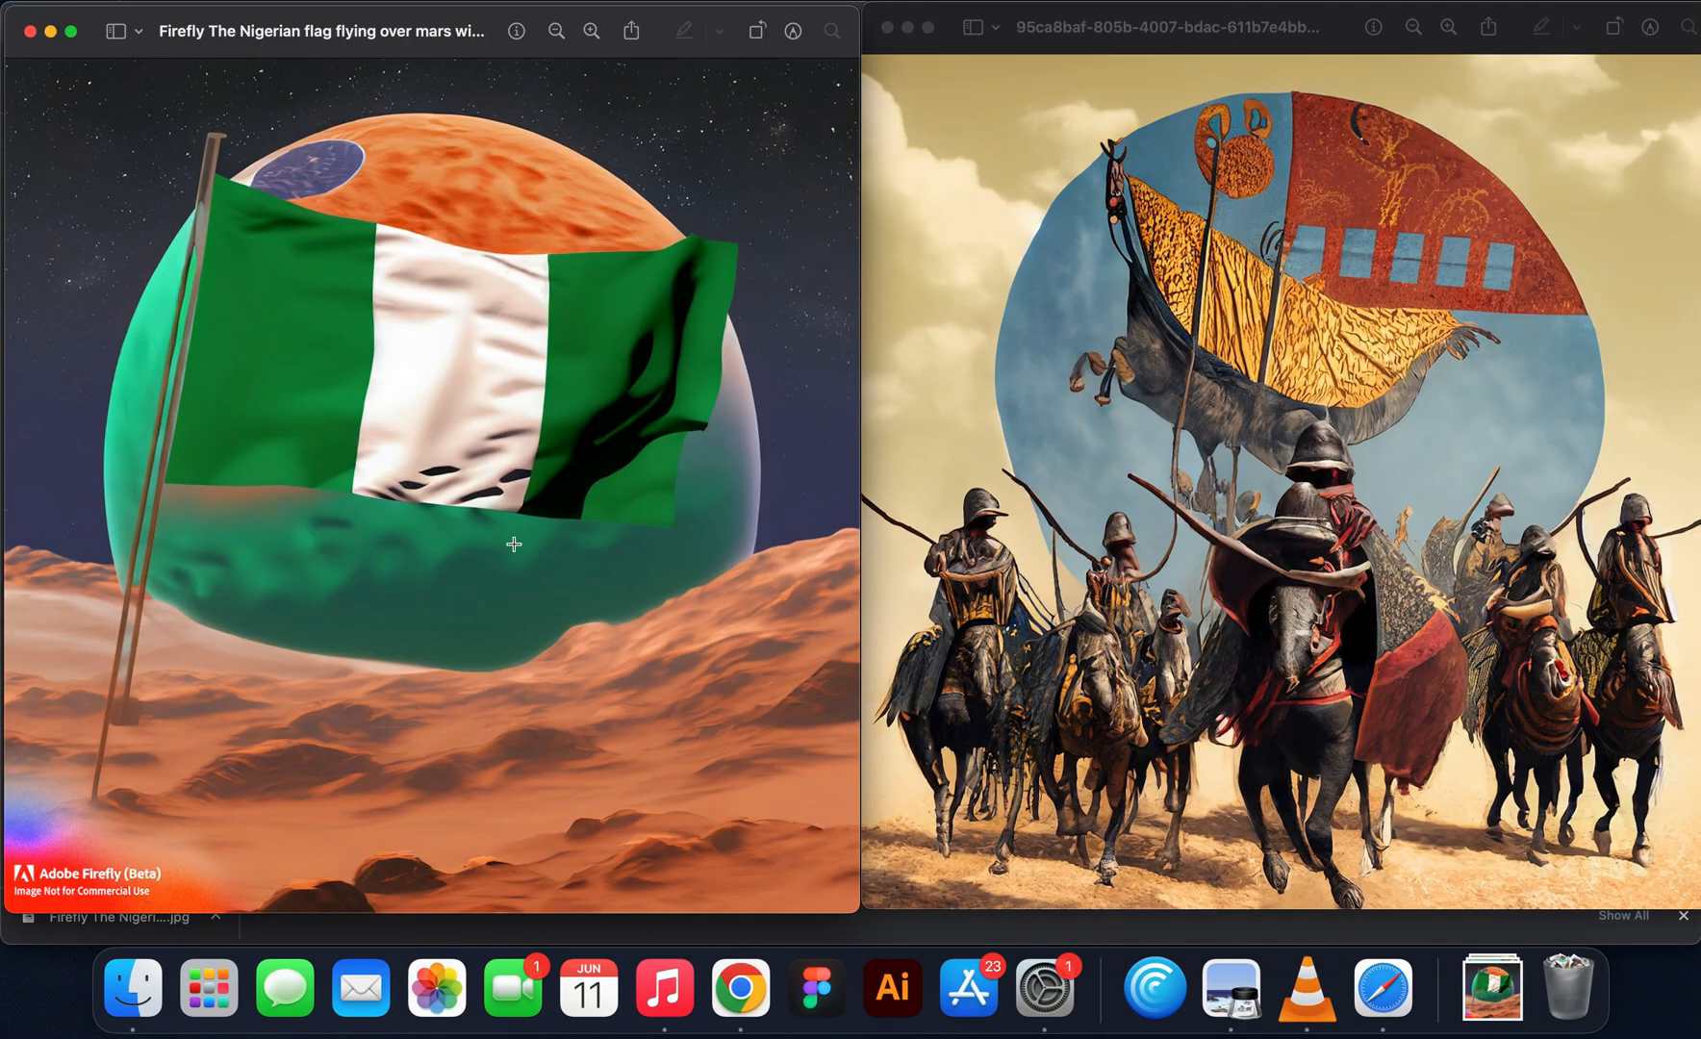
mouse_move(128, 898)
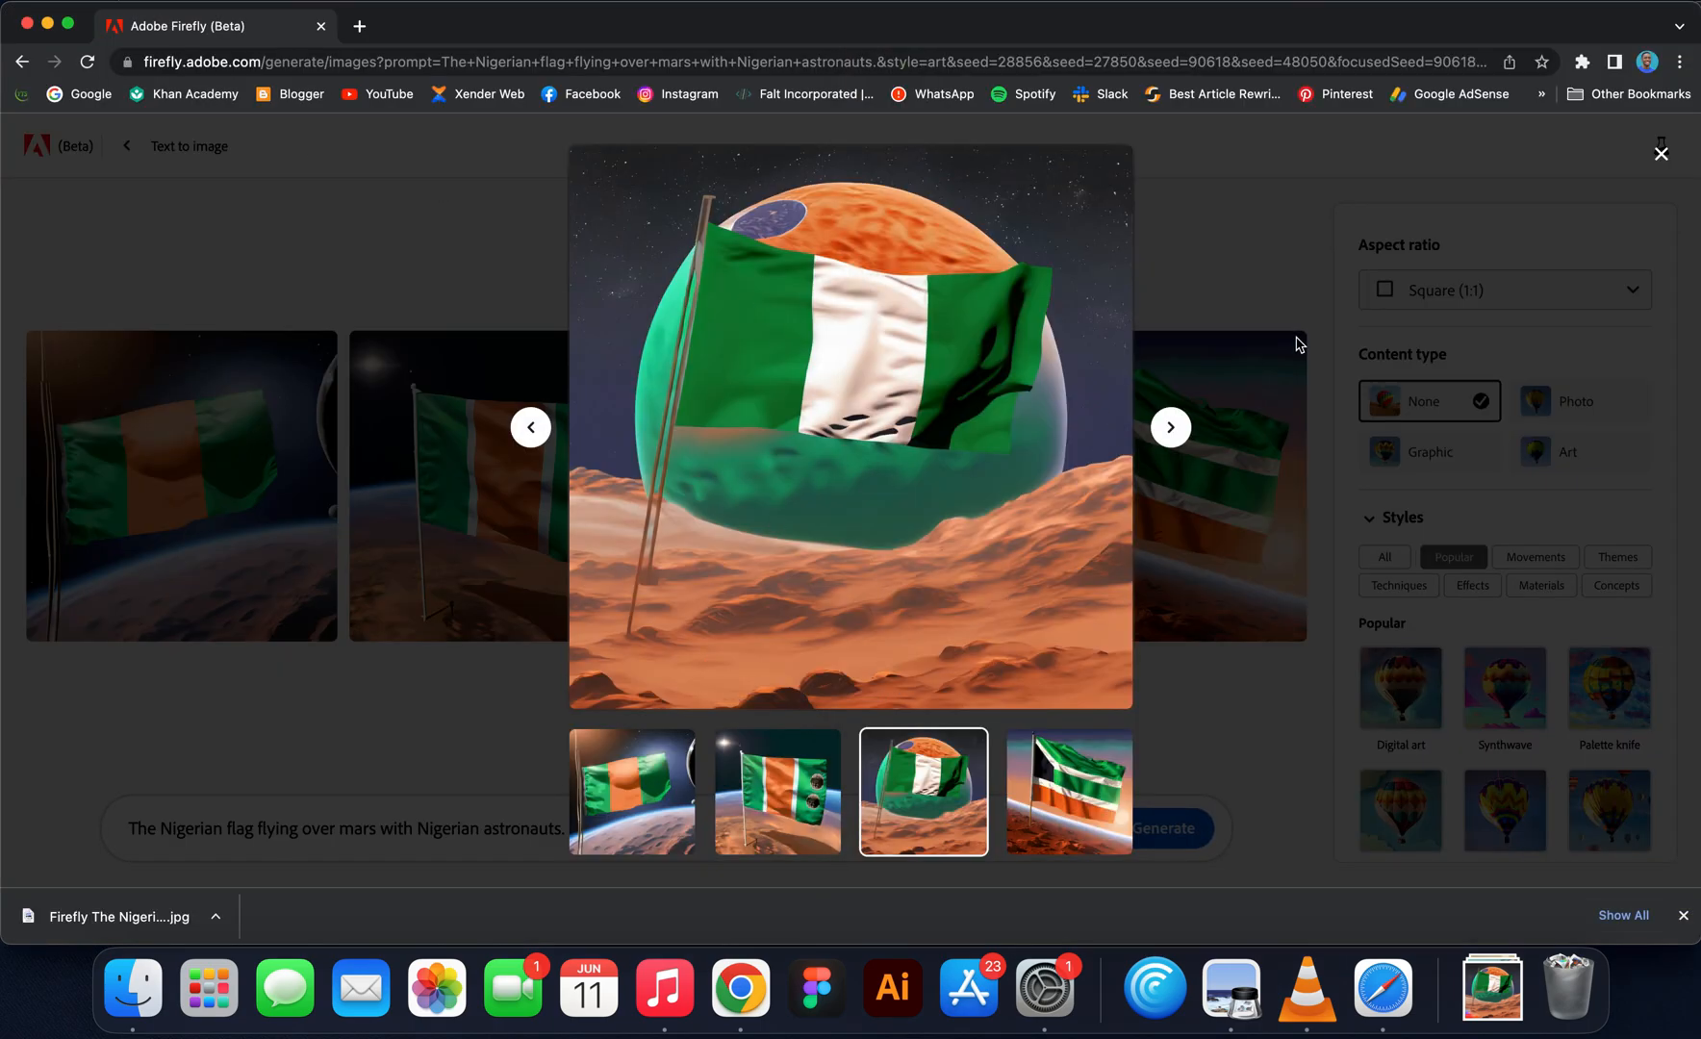
mouse_move(460, 324)
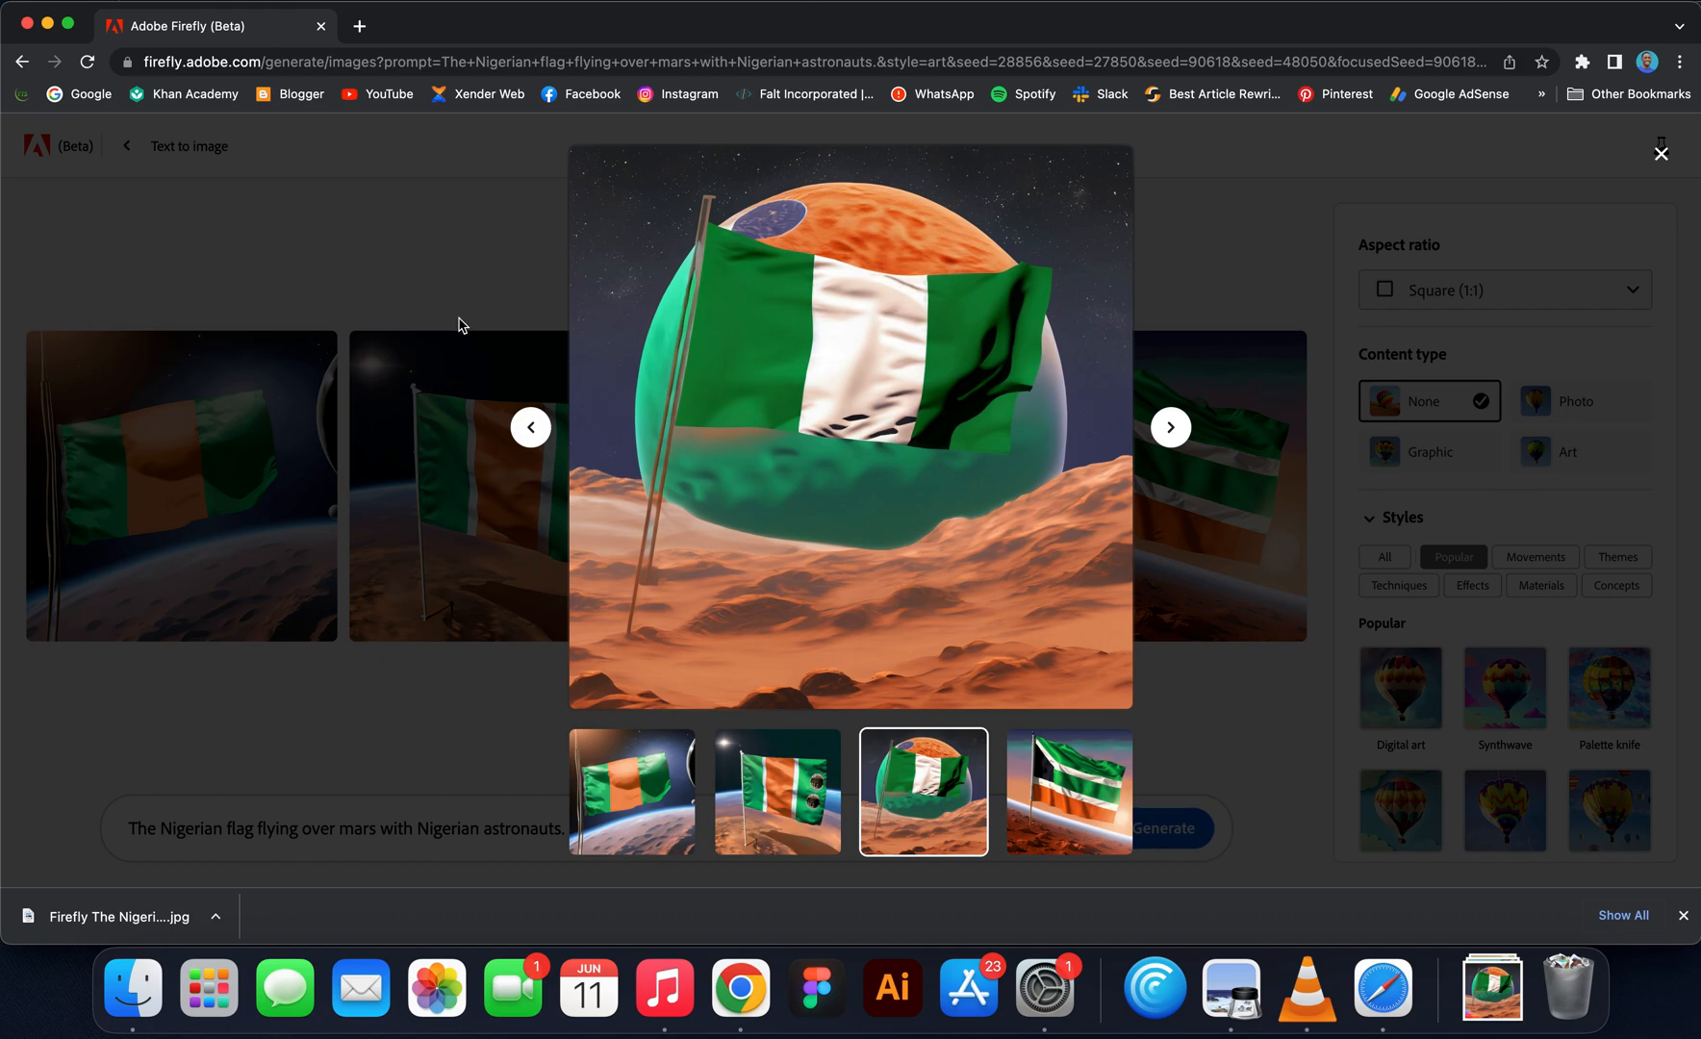
mouse_move(1362, 541)
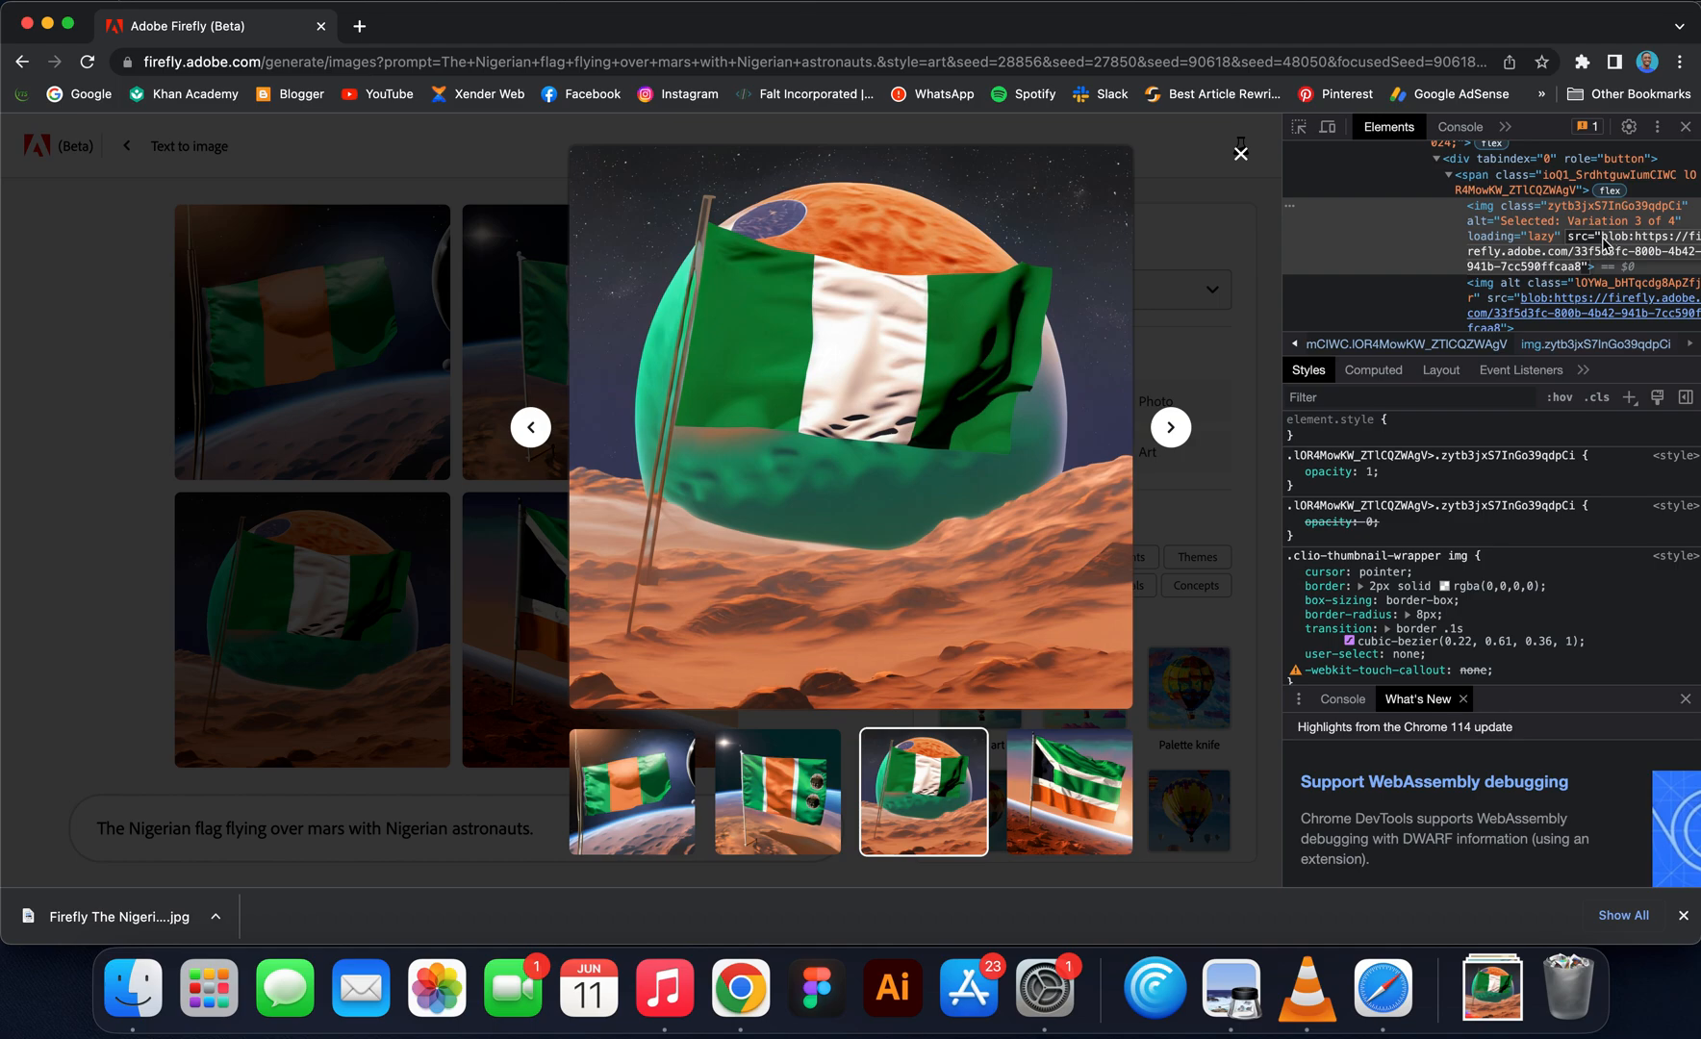
mouse_move(1599, 246)
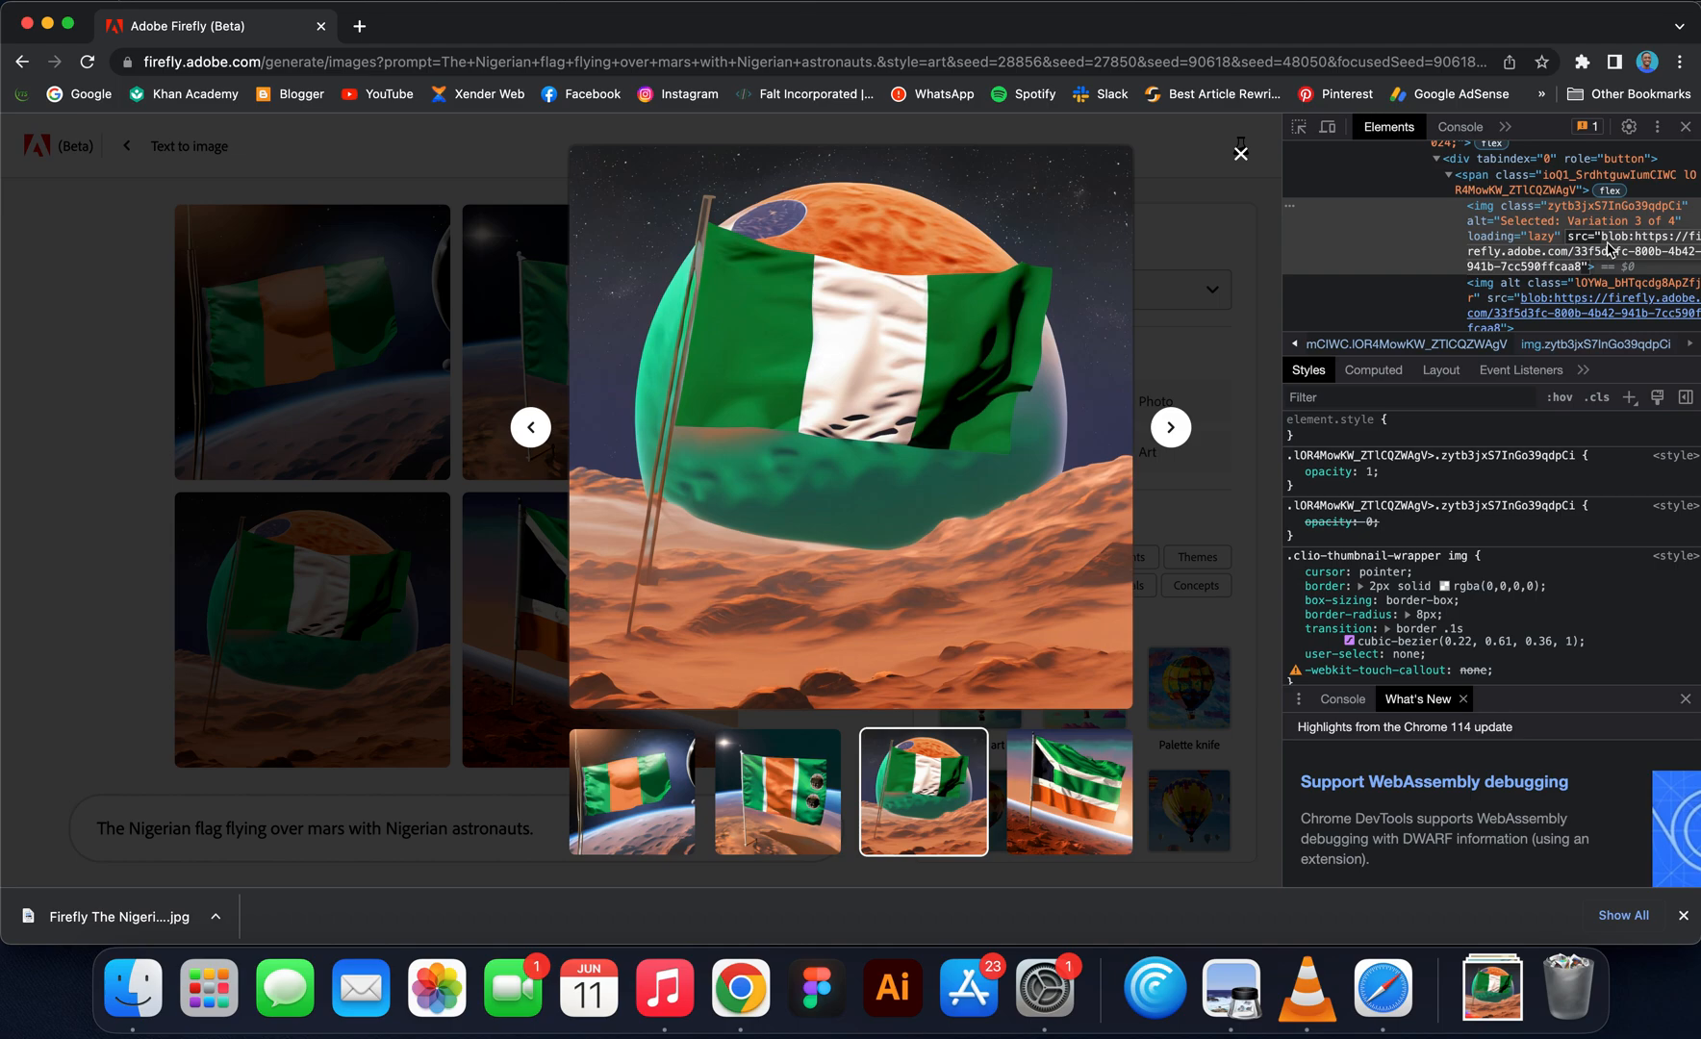
Step: Select the enlarged image's blob source URL in DevTools
click(360, 27)
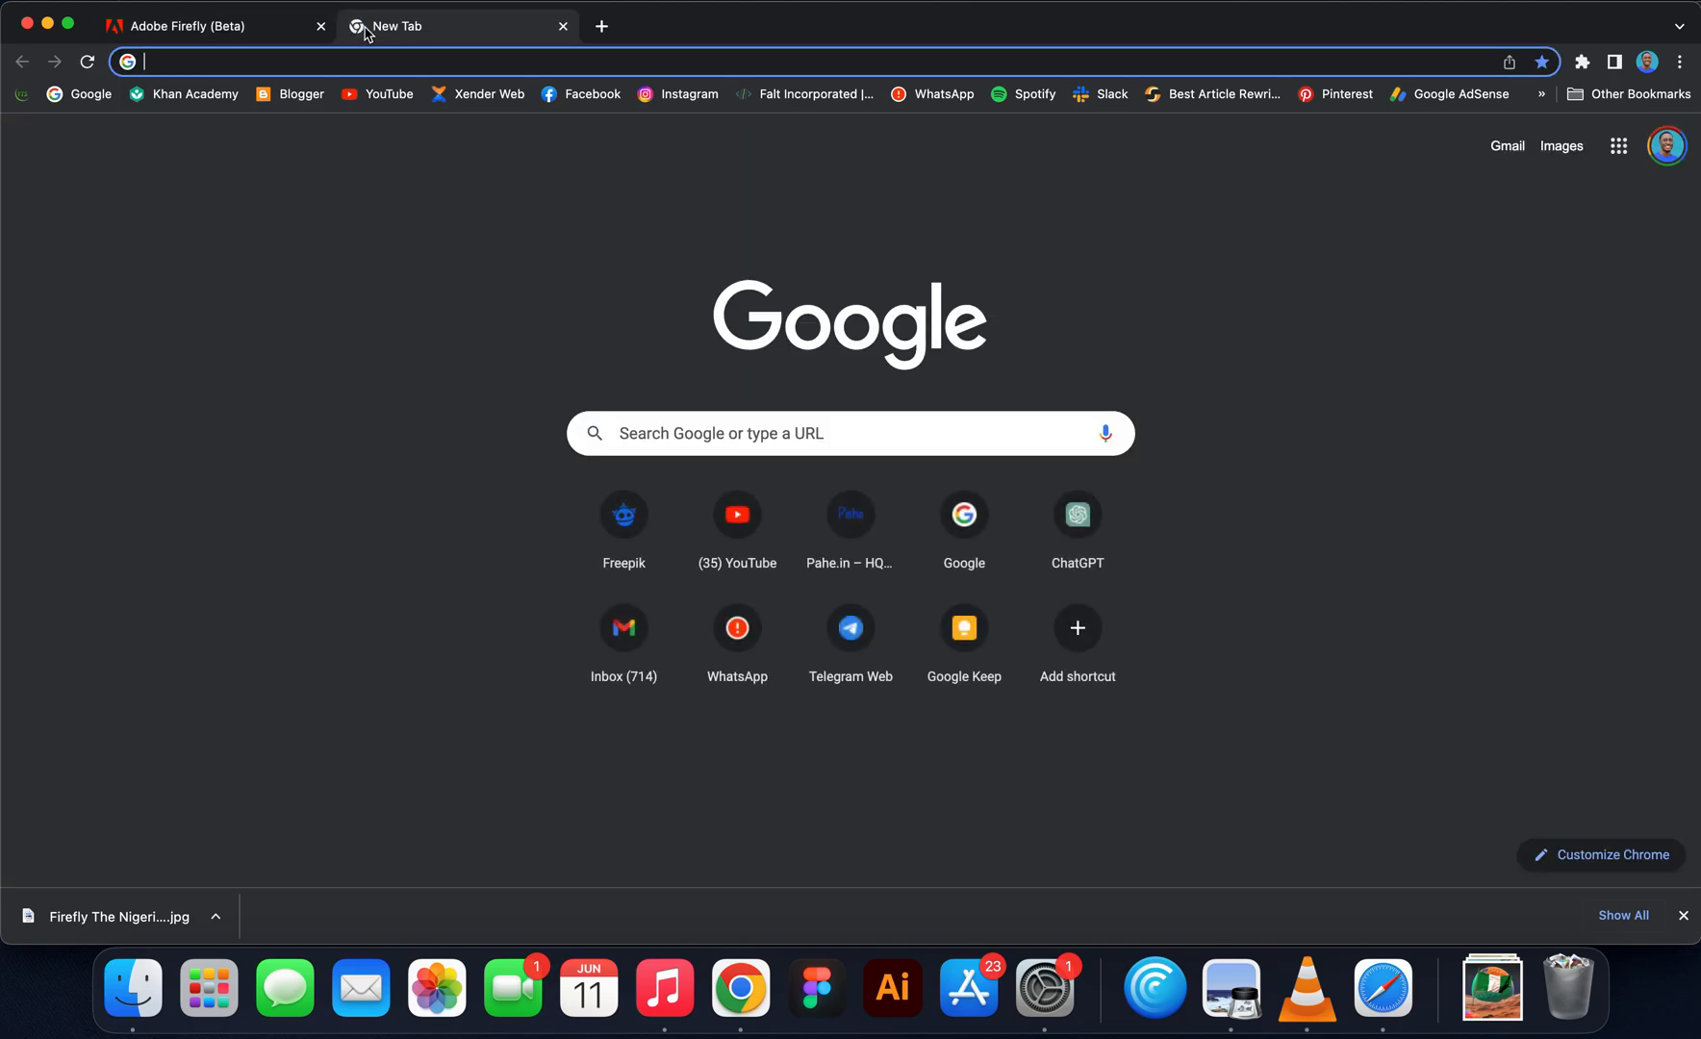
Step: Switch to the empty new Chrome tab to load the blob URL
click(117, 916)
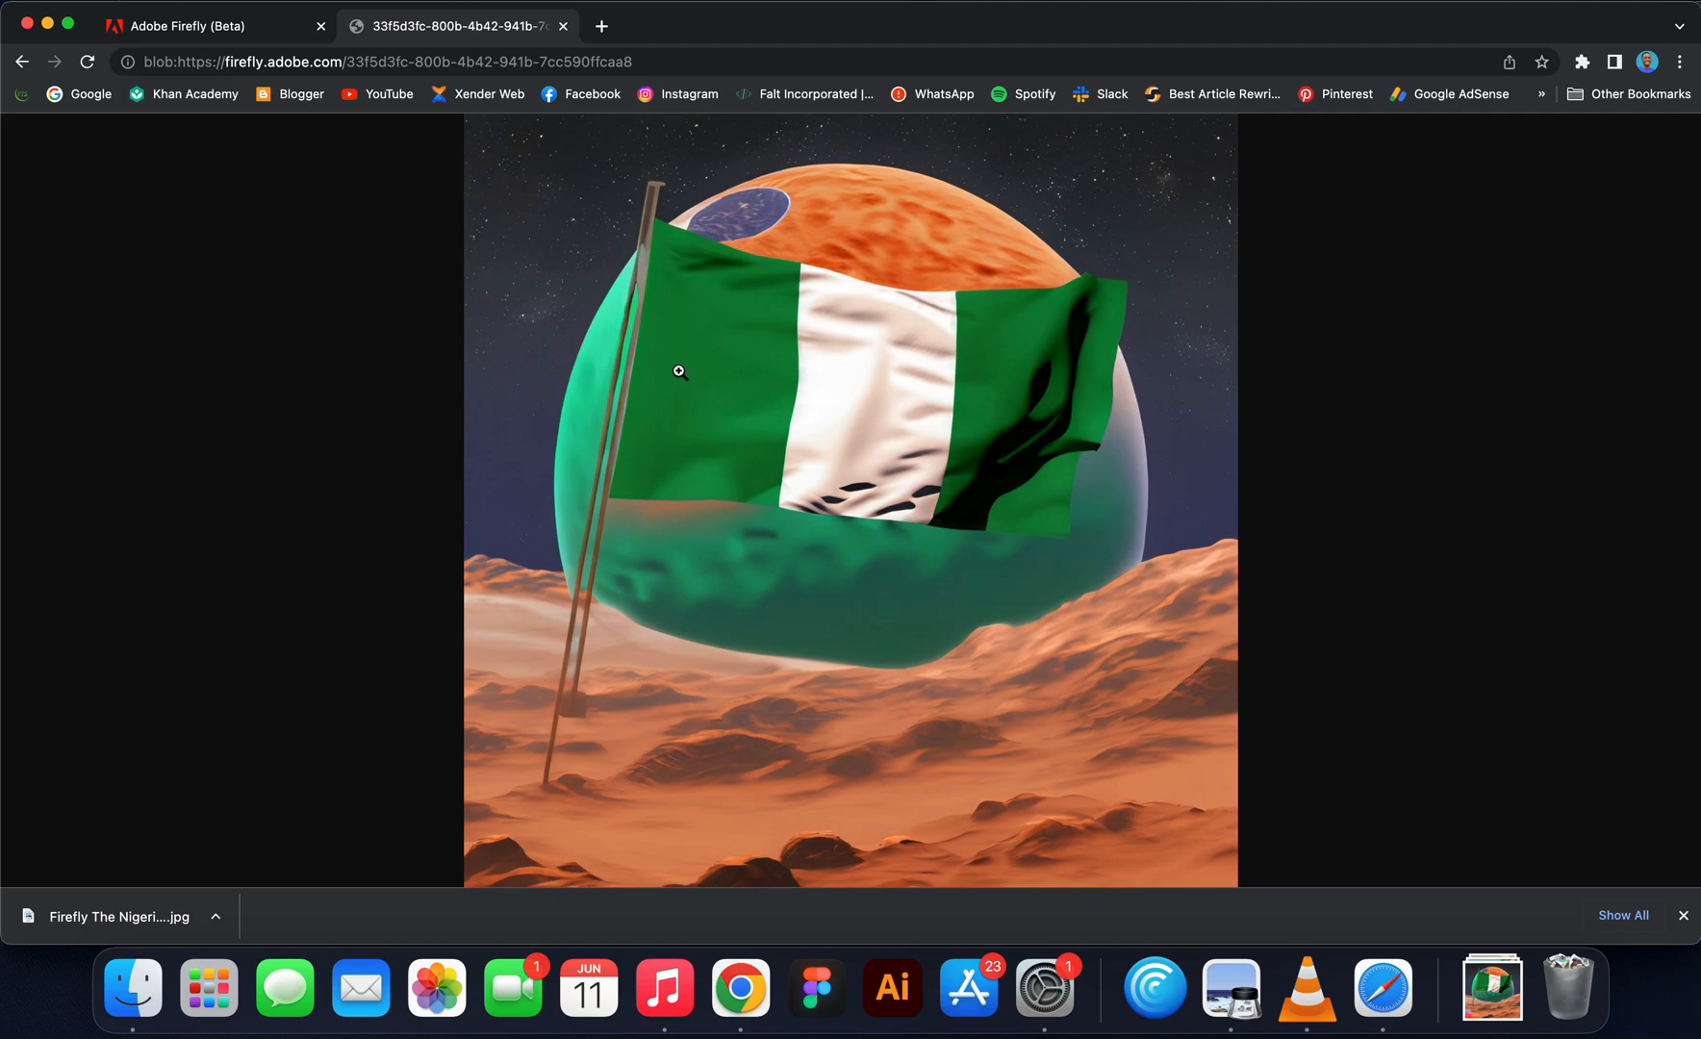
mouse_move(893, 414)
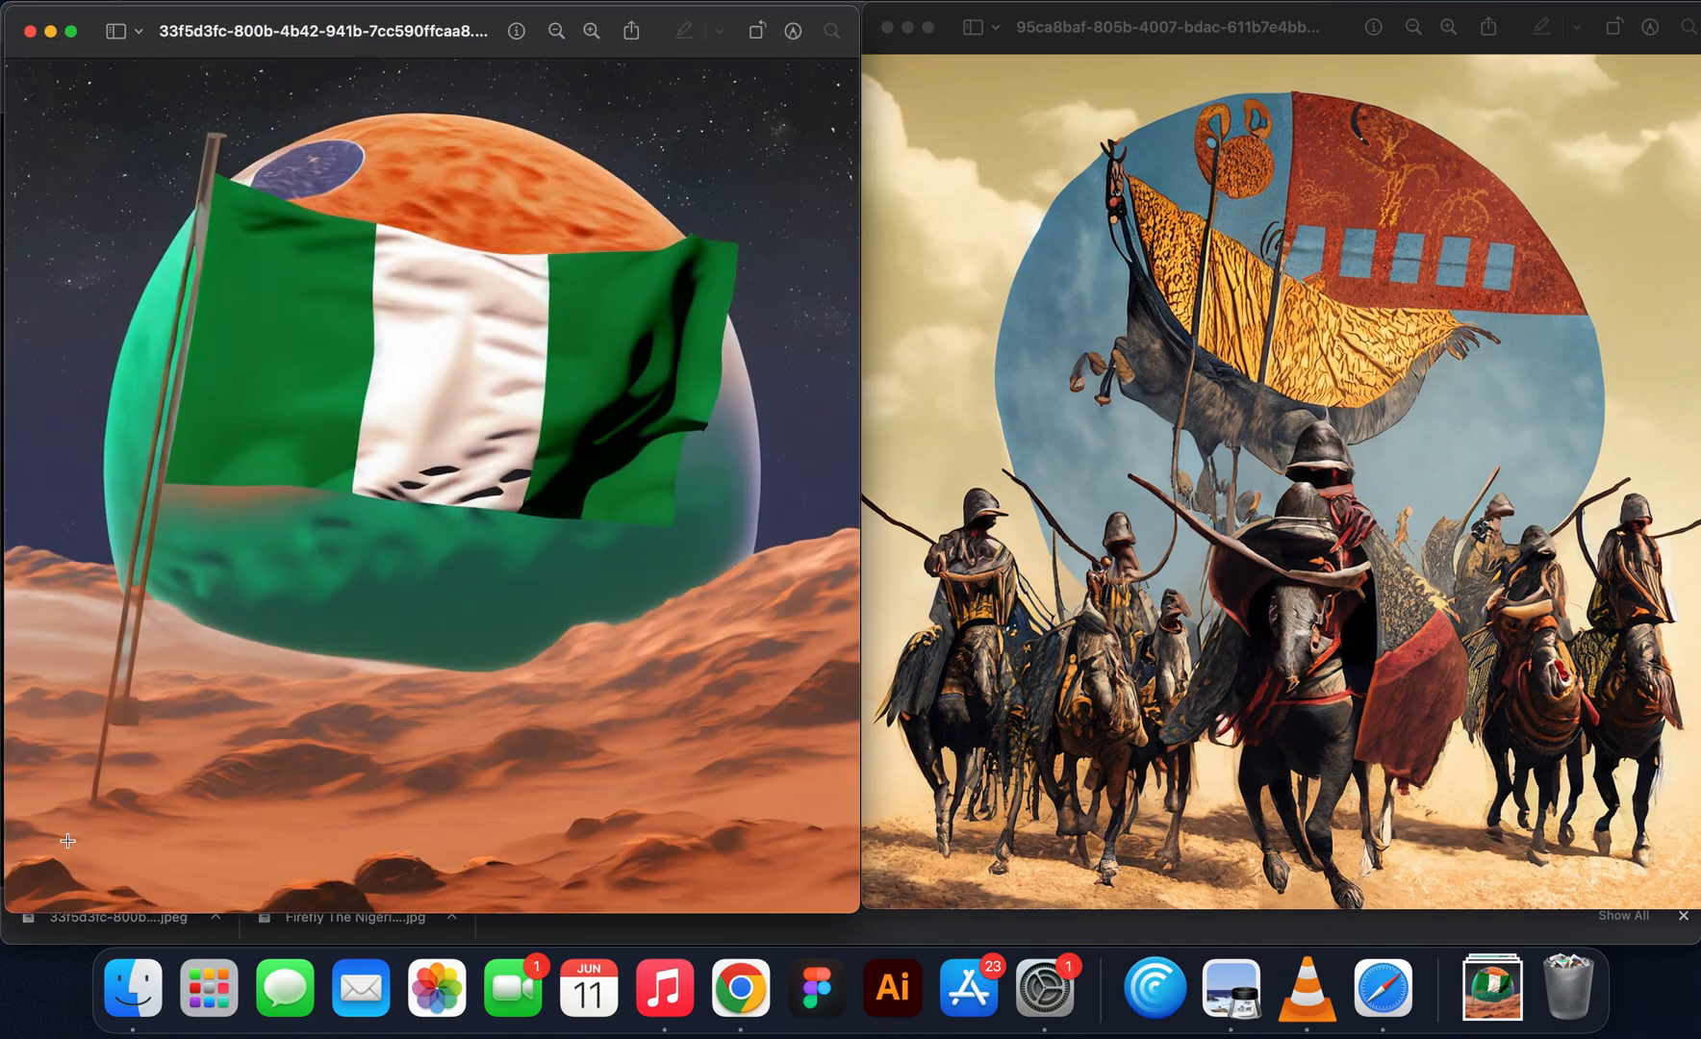
mouse_move(1034, 458)
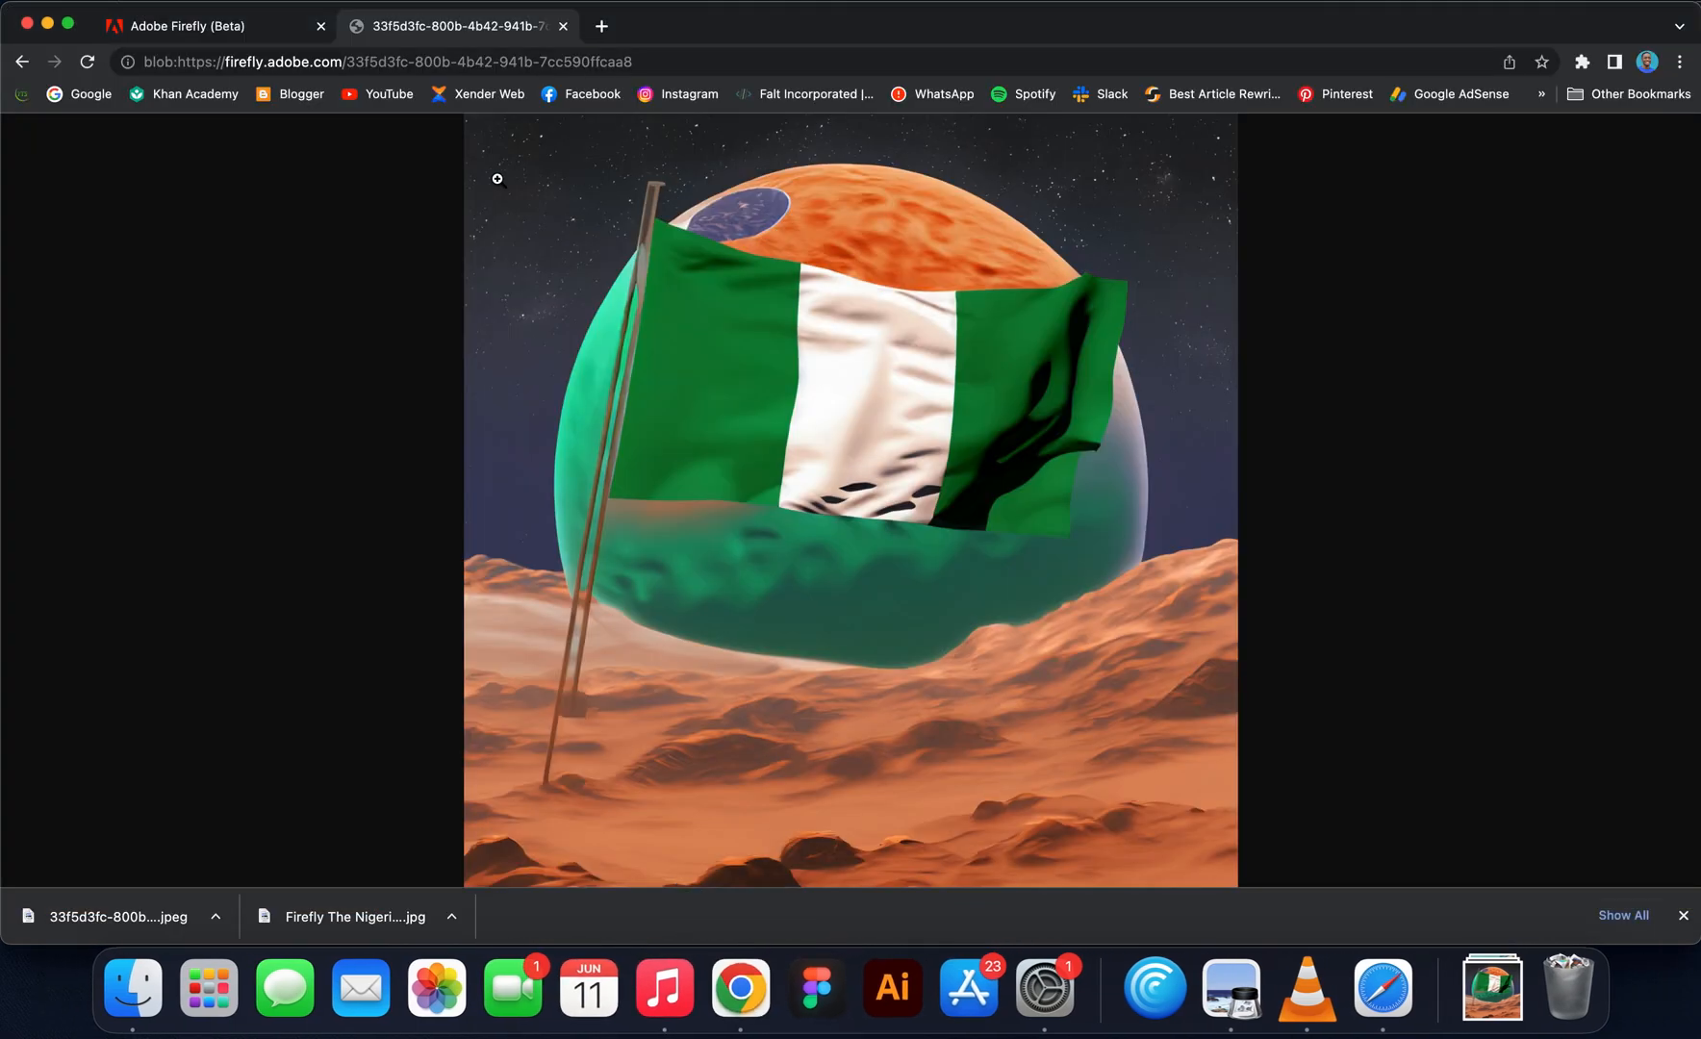
mouse_move(520, 297)
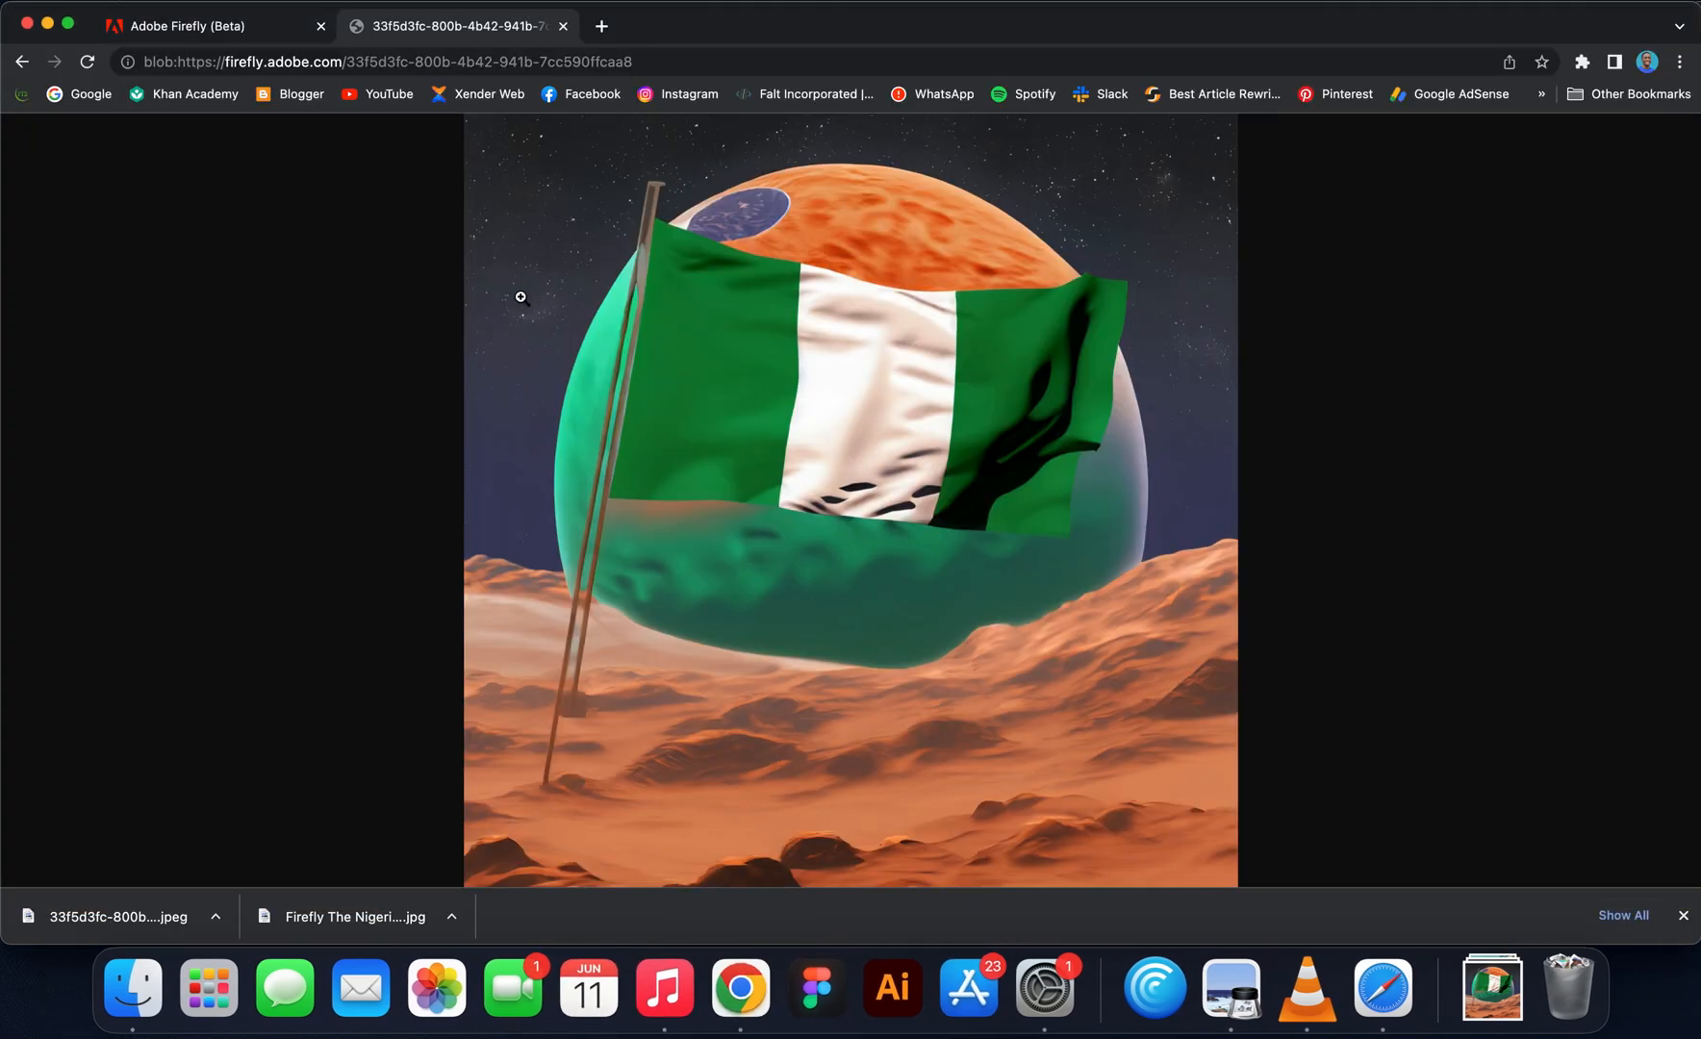